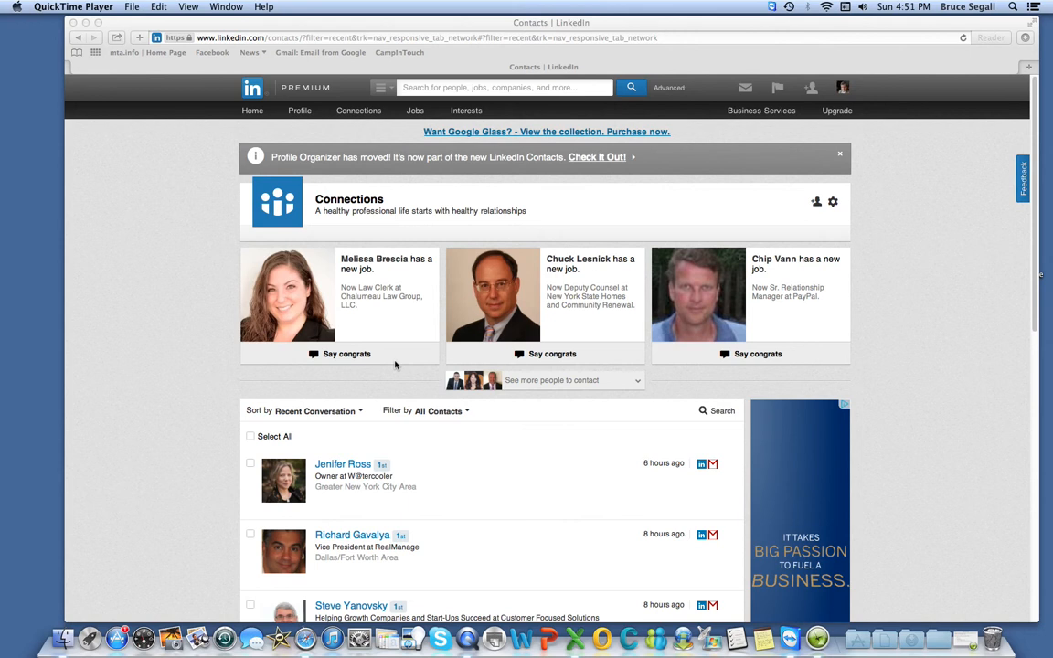
mouse_move(436, 126)
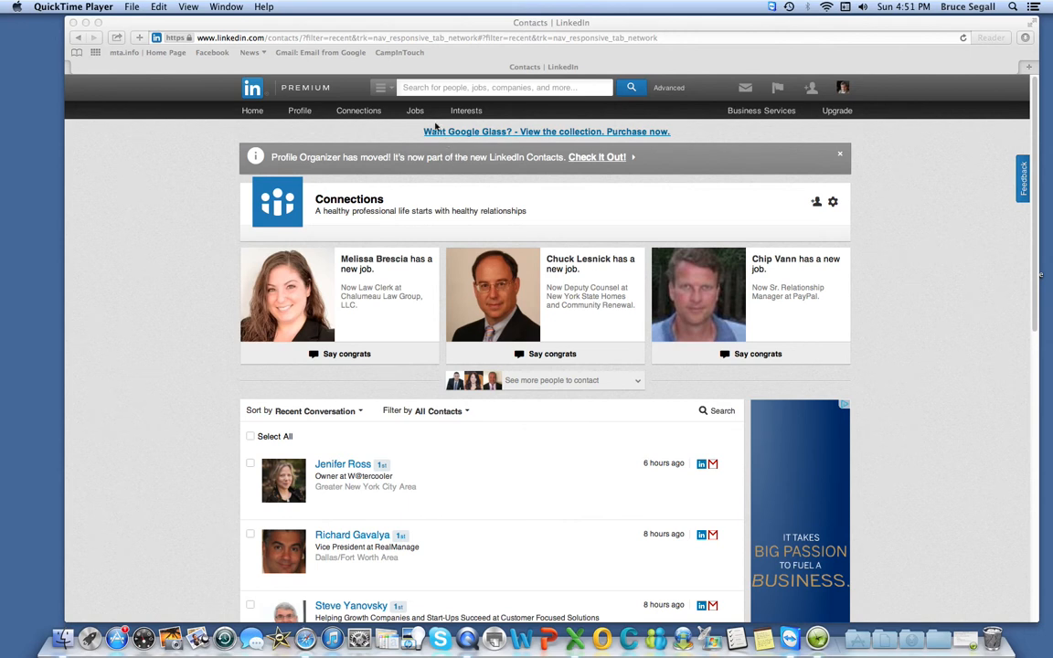
mouse_move(364, 113)
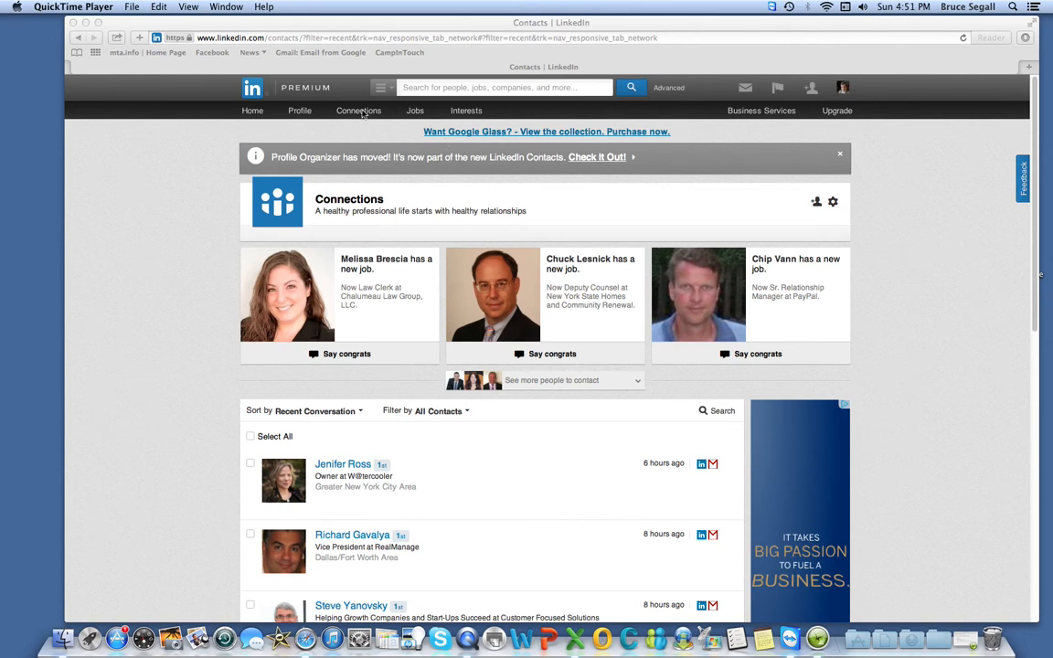
mouse_move(347, 537)
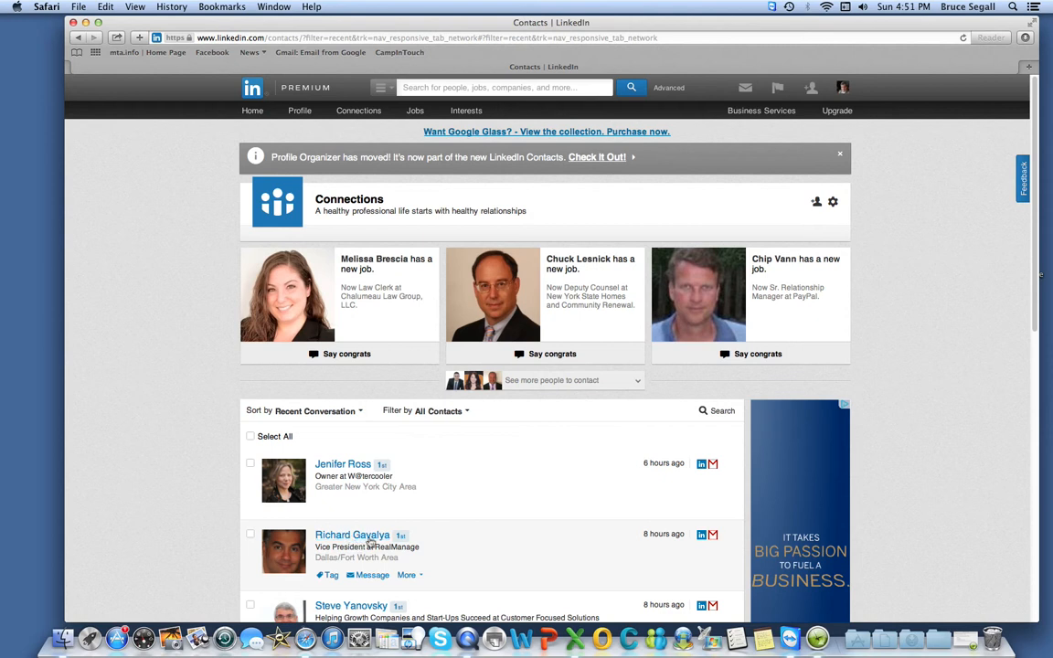
- Open the contact's full profile and start a blank reminder in its Relationship panel
click(352, 534)
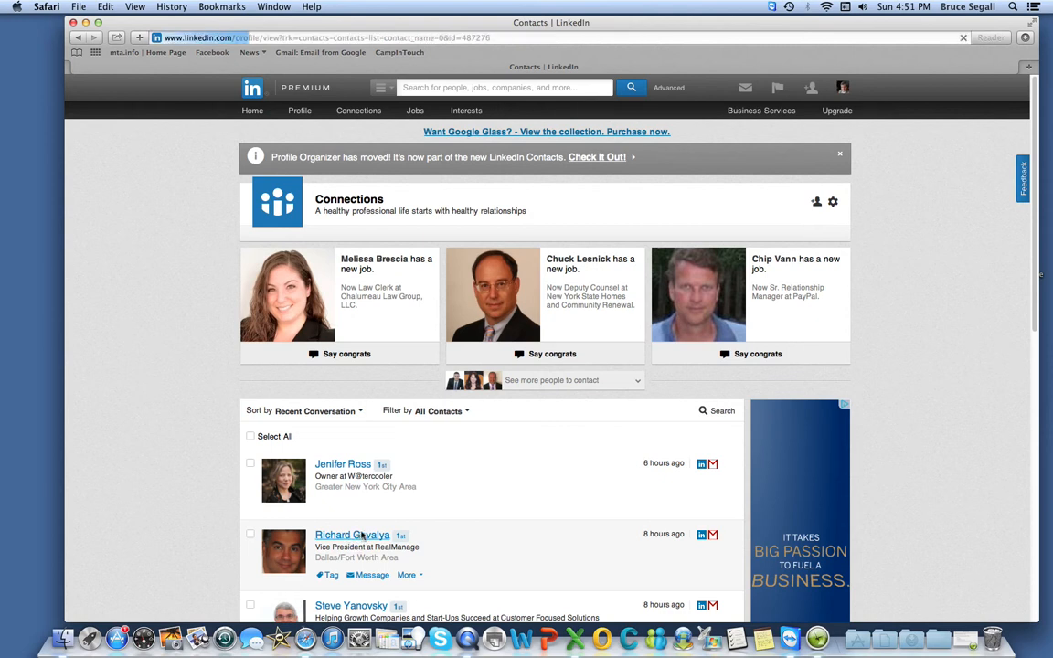
click(352, 535)
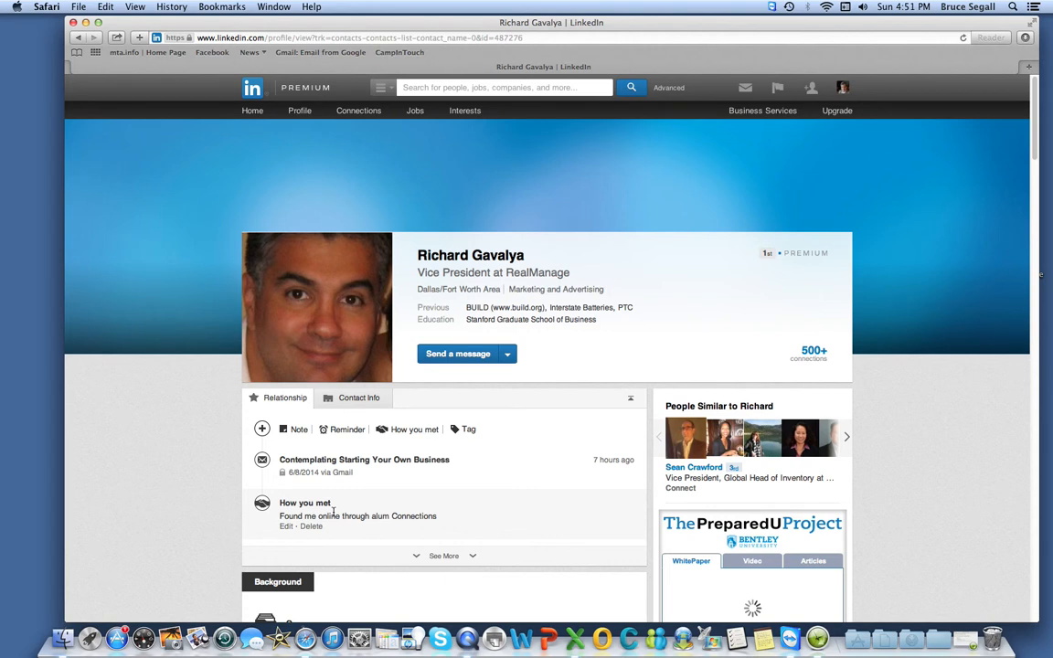
click(347, 430)
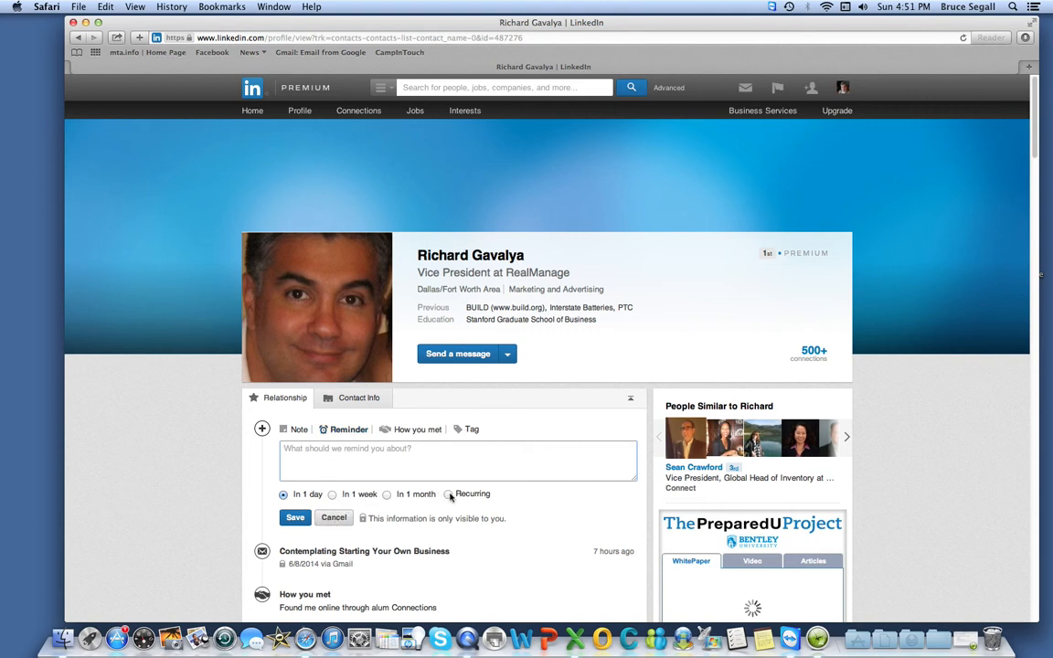
- Make the contact reminder recurring, with weekly frequency selected
click(448, 494)
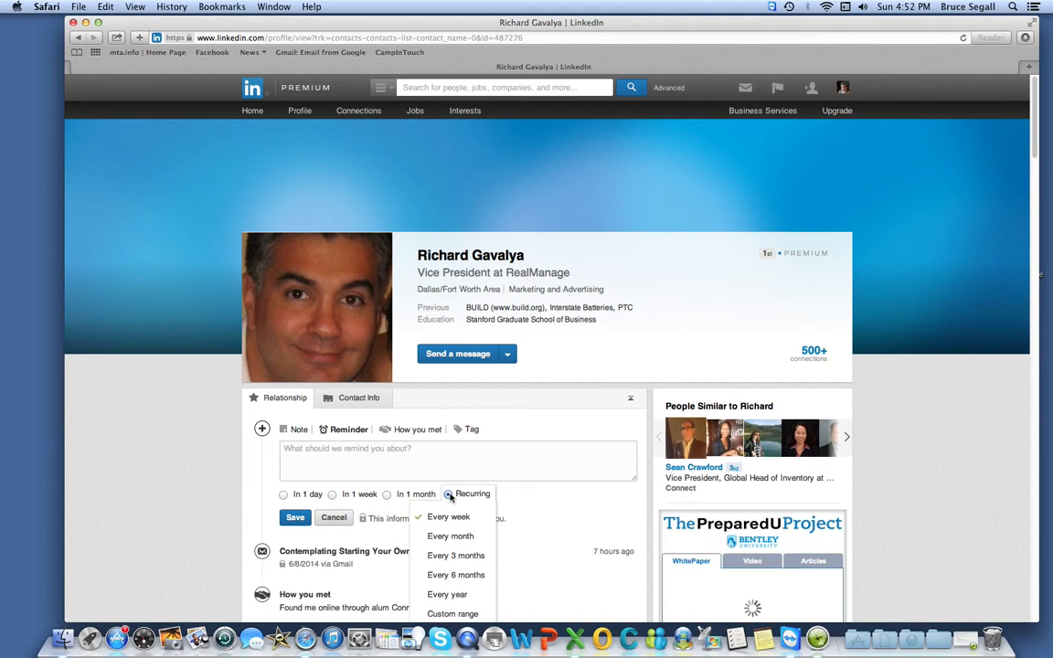
mouse_move(445, 578)
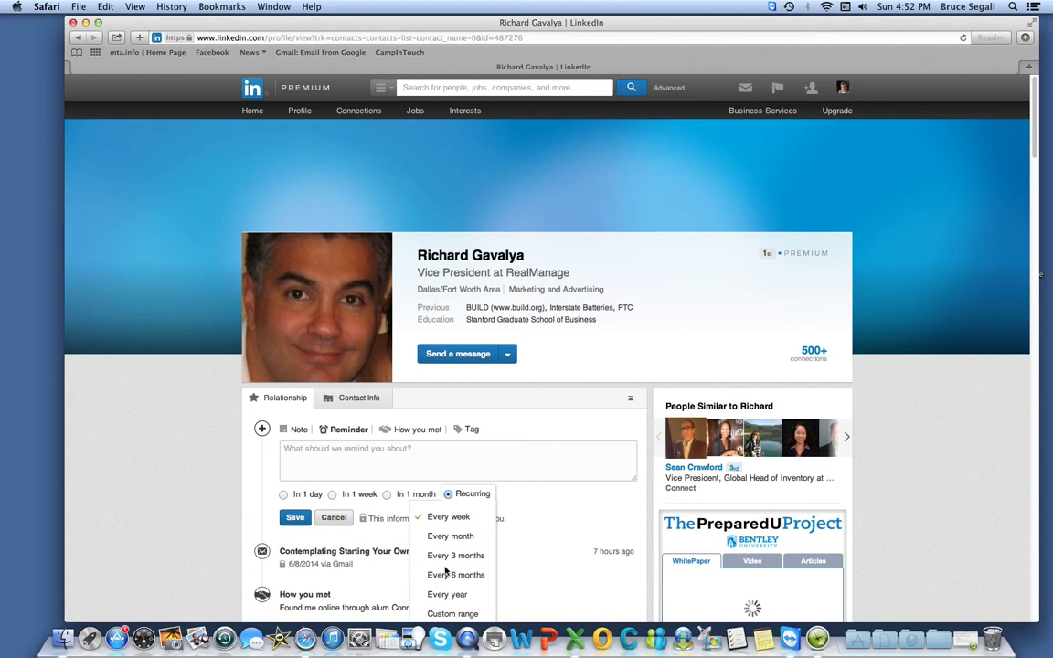
click(465, 110)
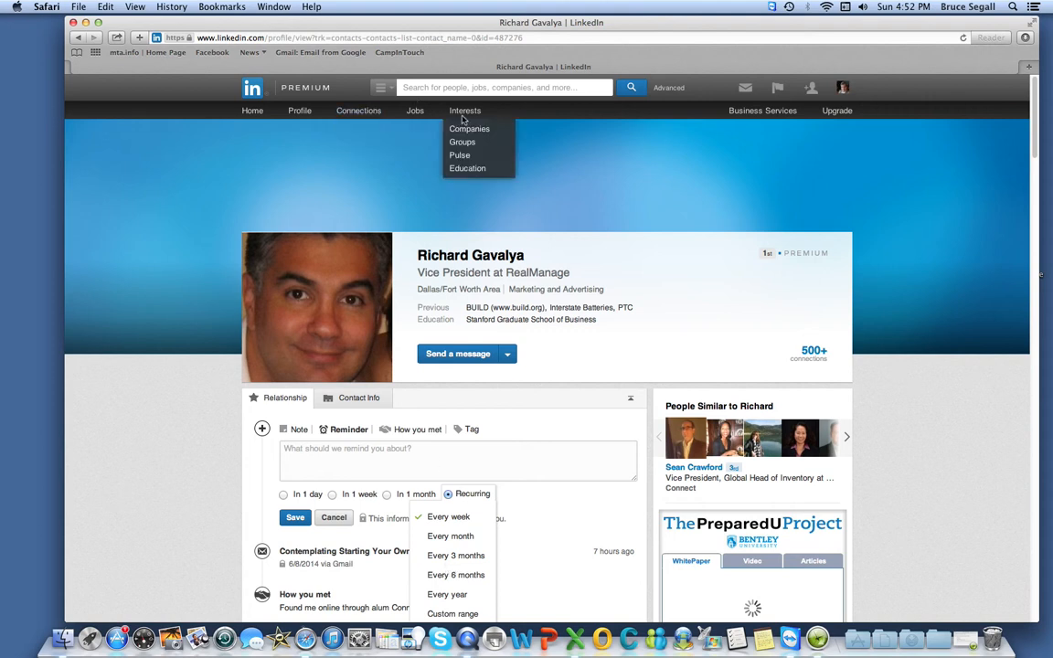
- Open Interests > Groups and expand Your Groups to all 41 joined groups
click(463, 144)
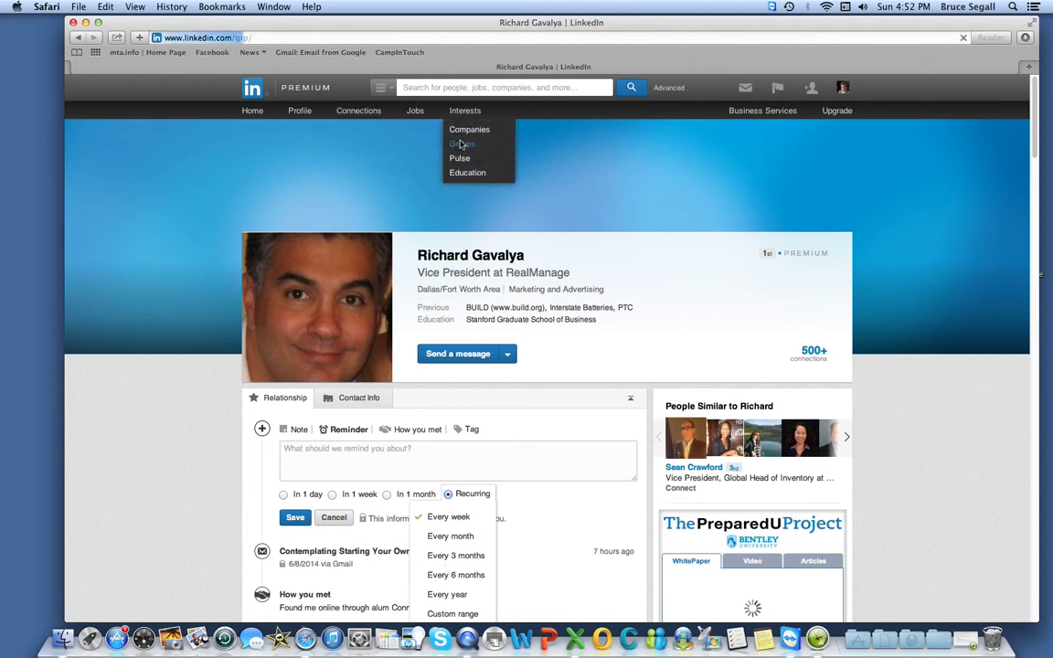
click(462, 144)
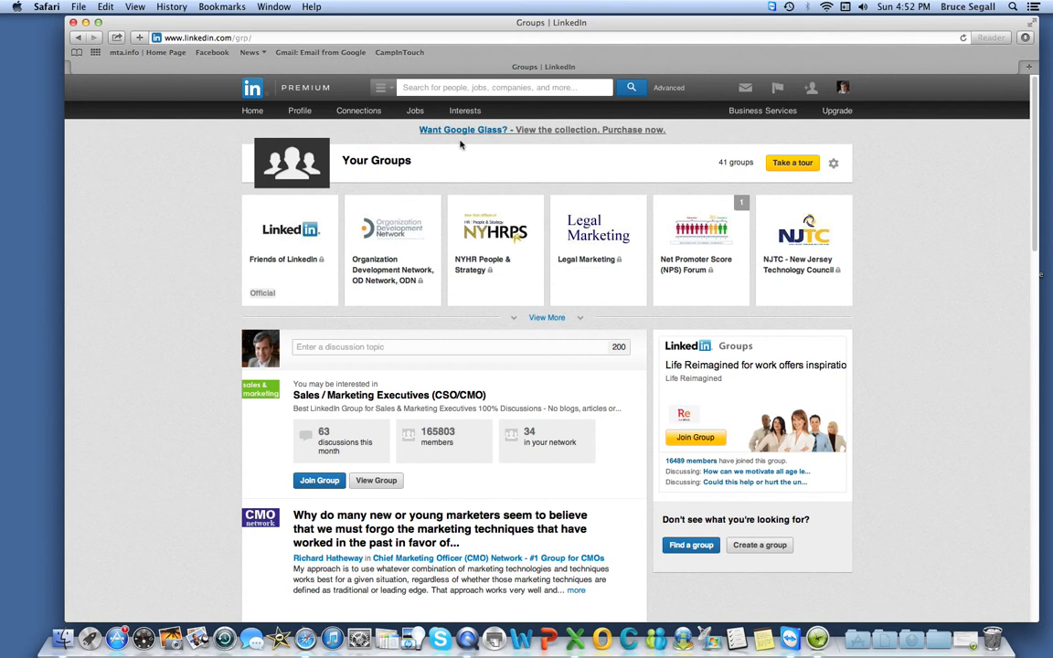
mouse_move(622, 310)
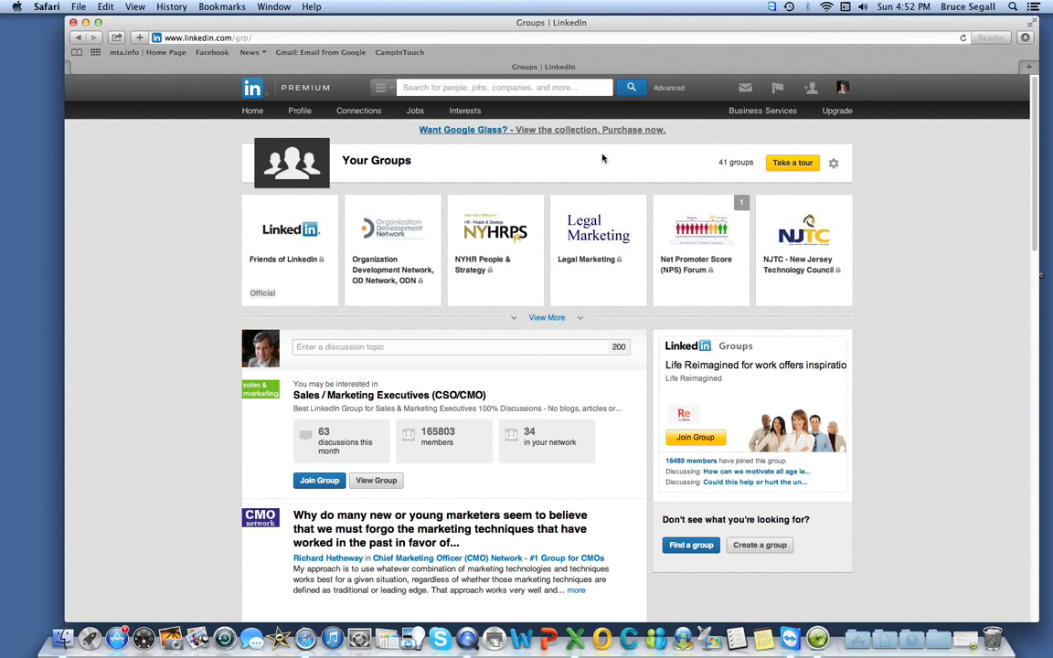
mouse_move(399, 192)
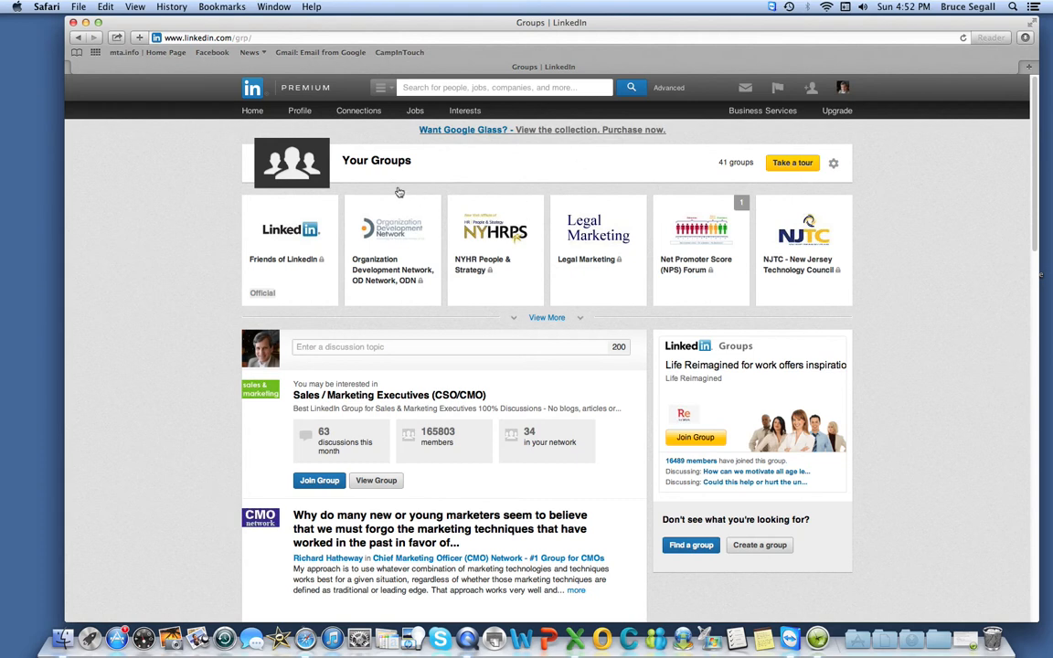
mouse_move(512, 211)
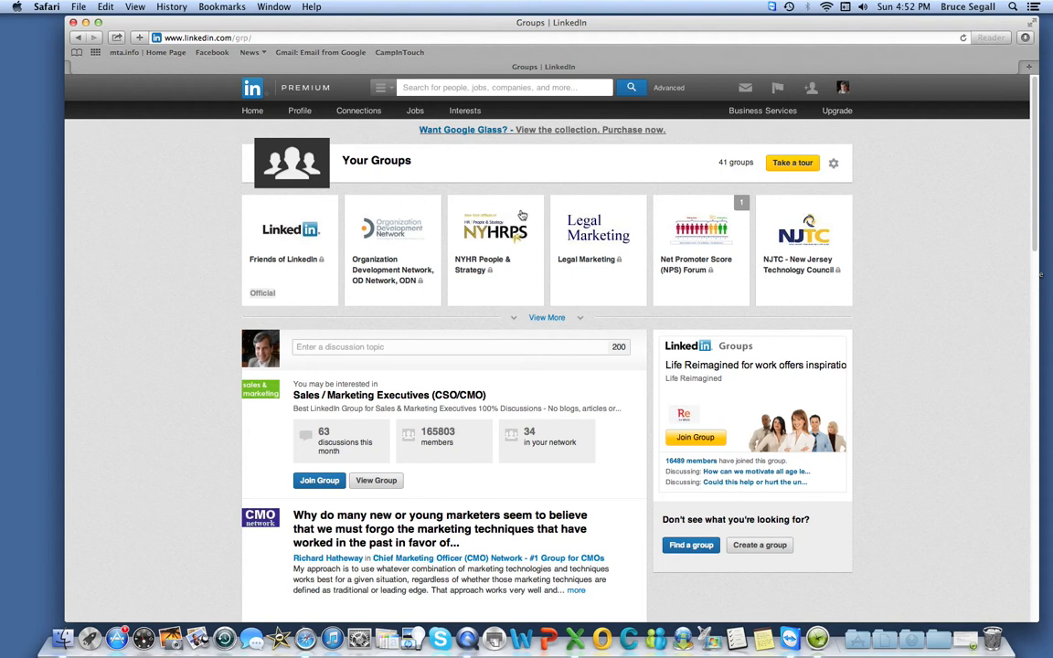
click(547, 317)
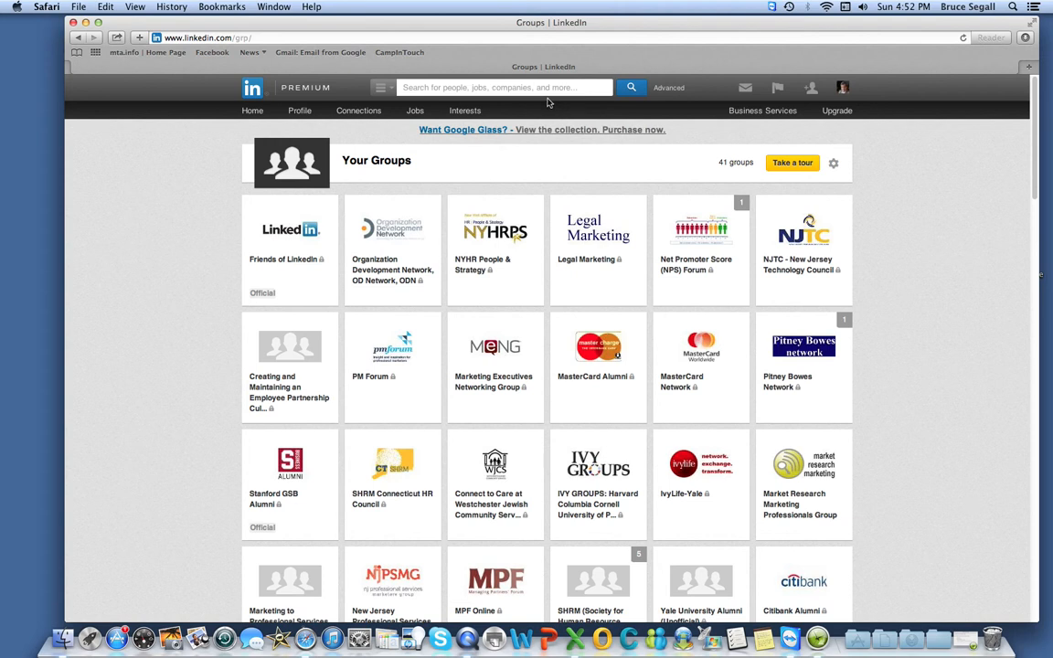
mouse_move(483, 108)
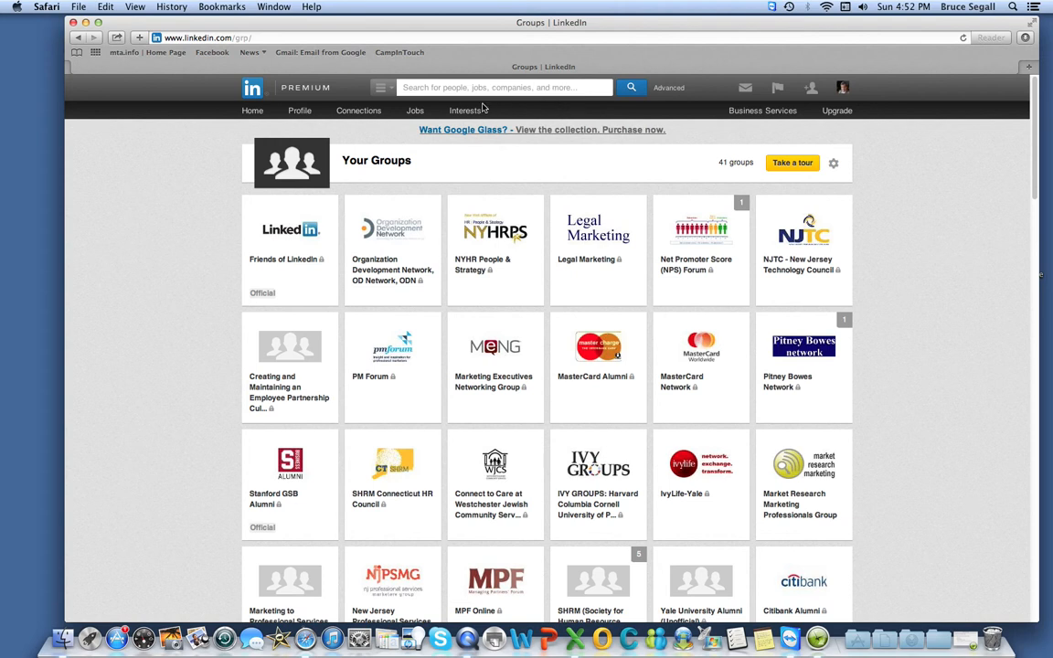
click(466, 110)
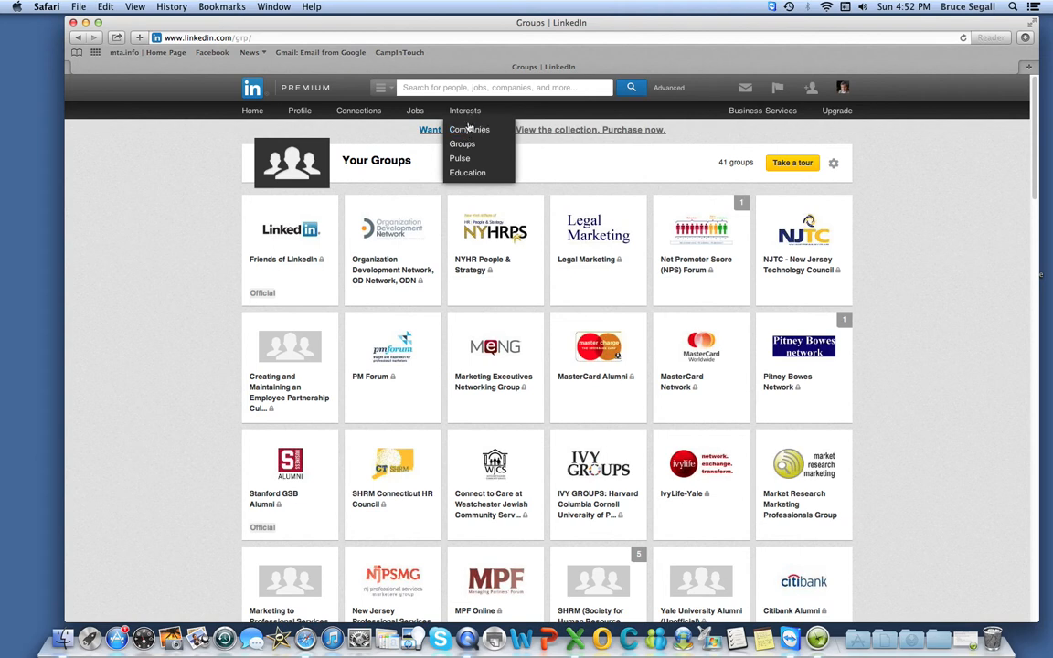
- Search Companies for 'duke energy' and pick Duke Energy Corporation
click(468, 129)
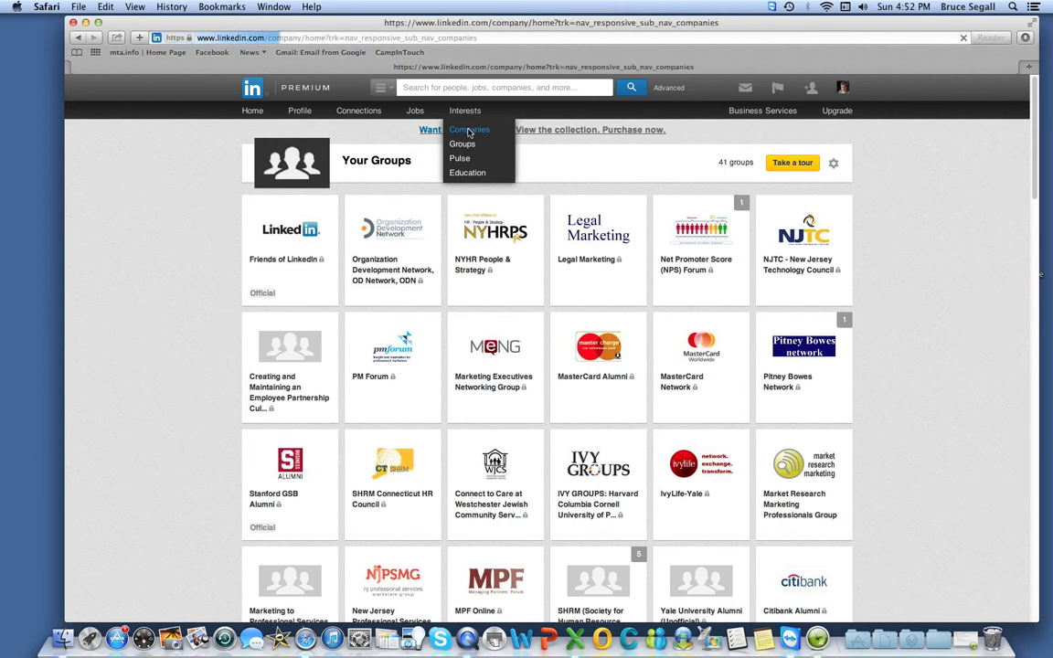
click(469, 130)
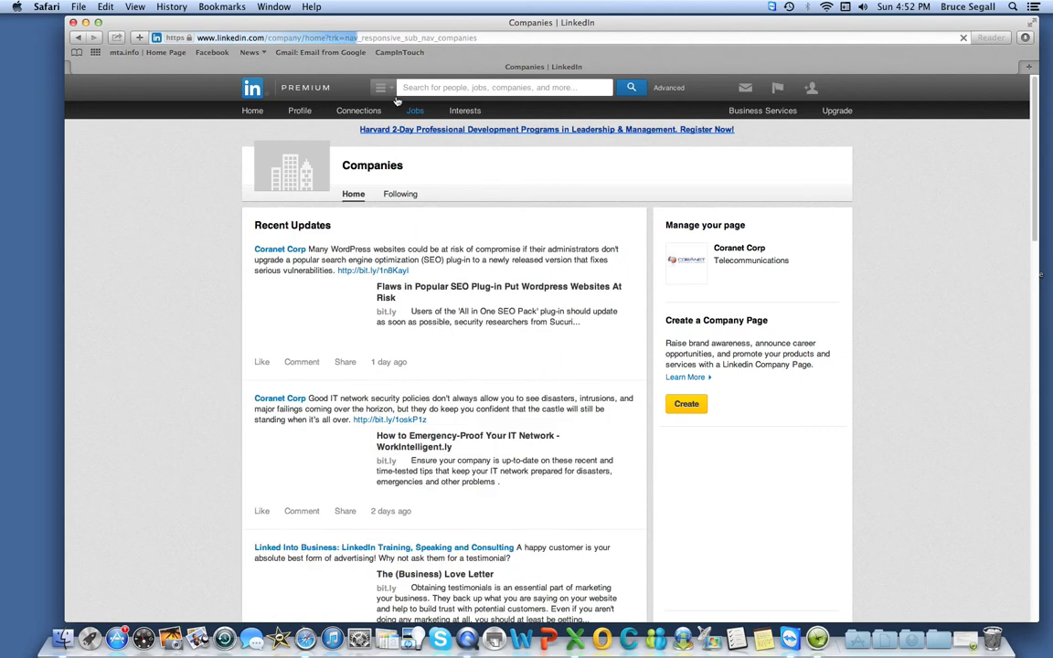
click(382, 88)
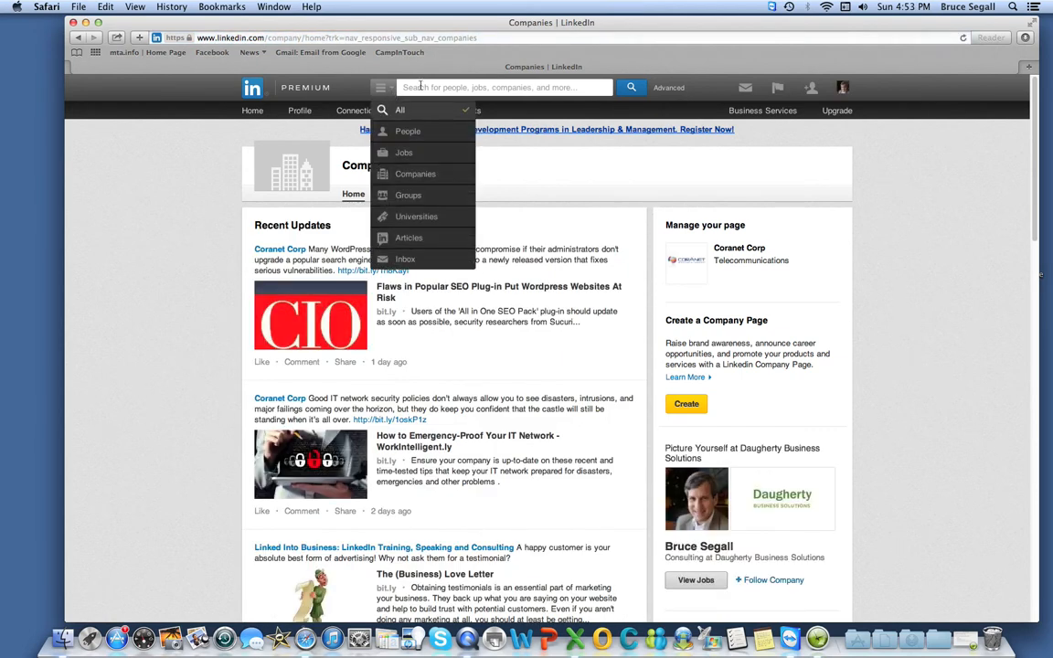
click(415, 173)
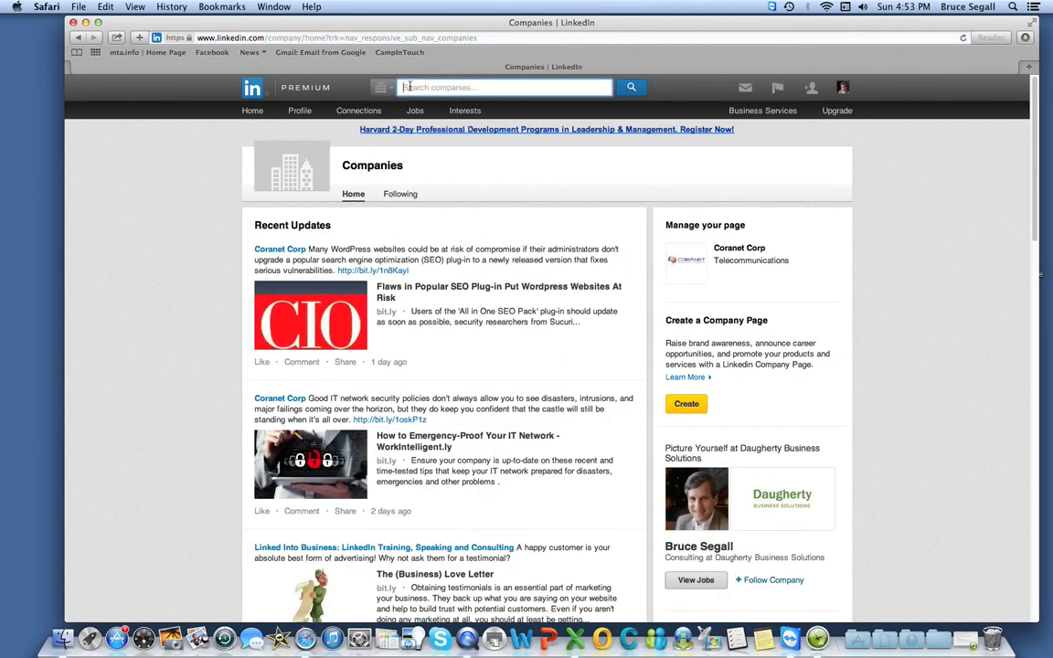
text(duke)
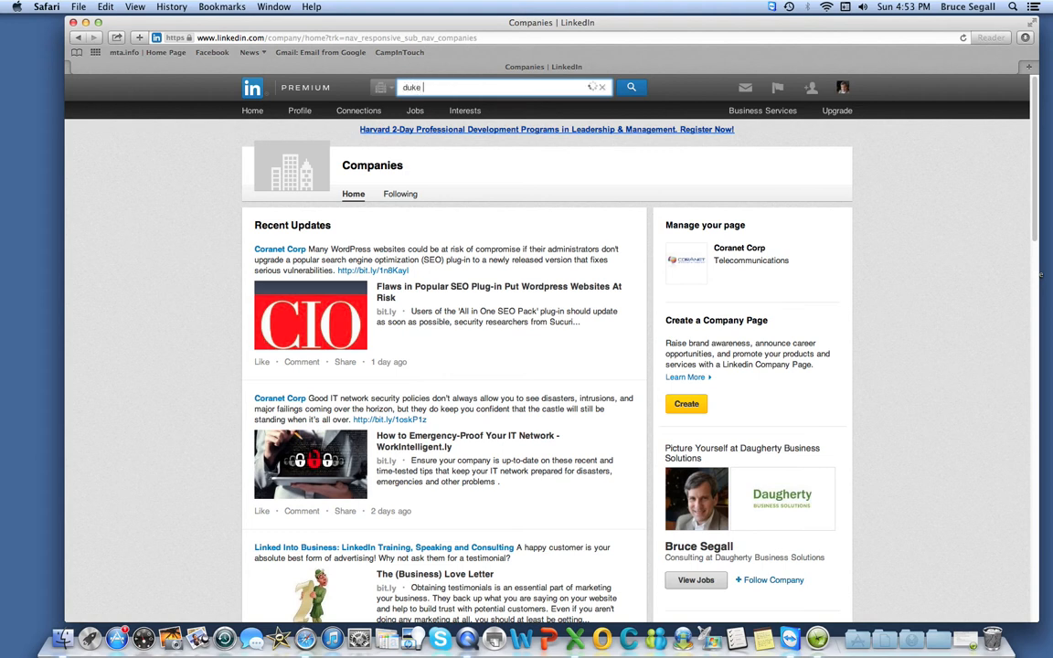
text(energy)
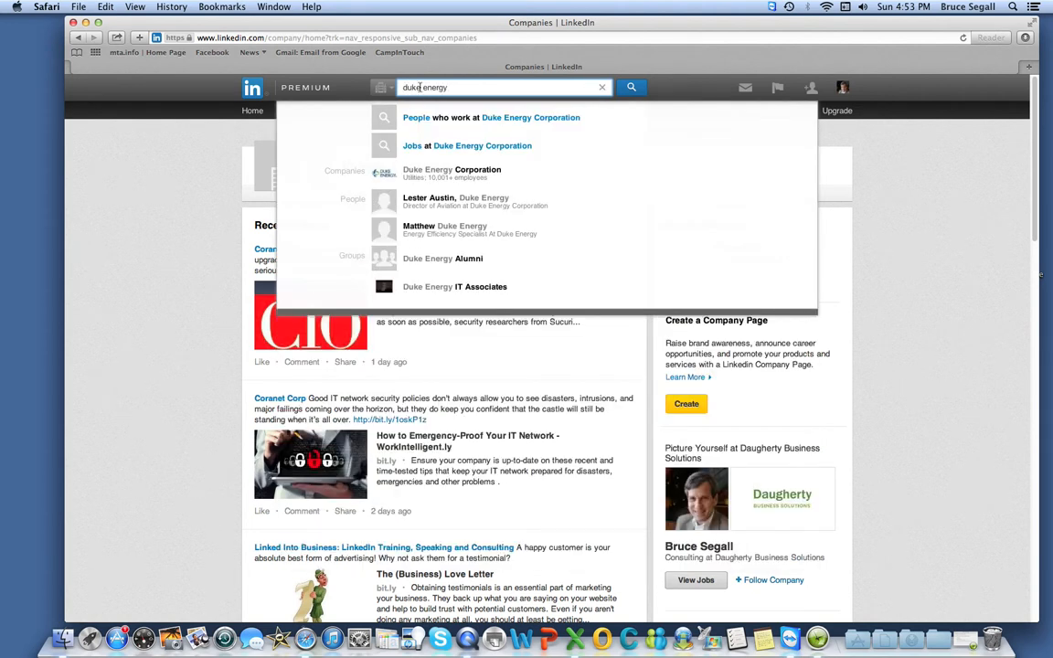
click(451, 173)
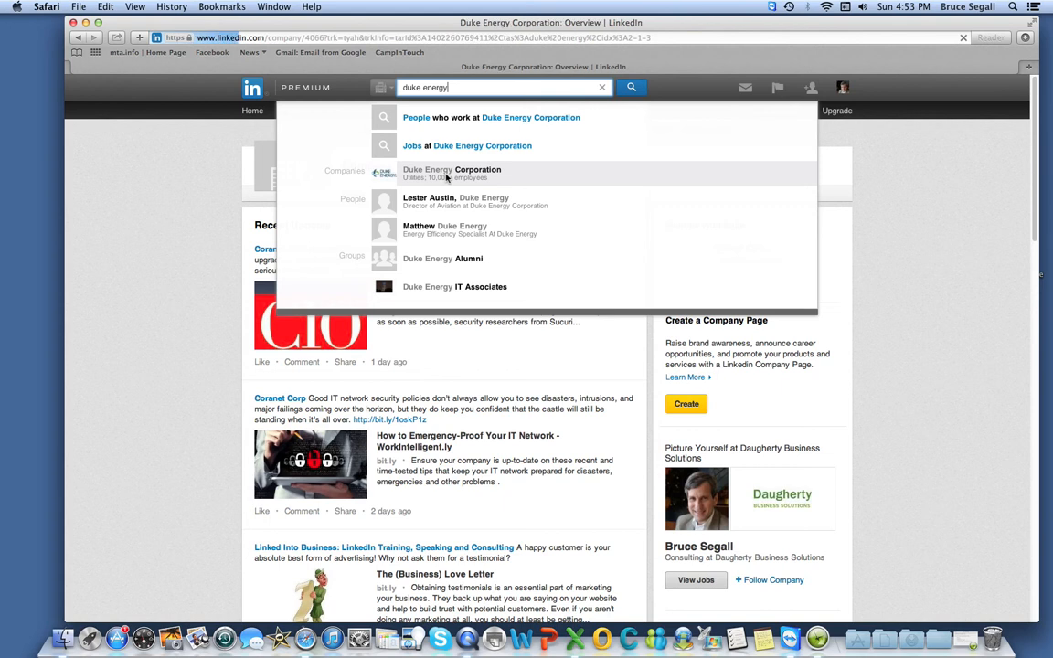
- Browse Duke Energy Corporation's recent updates, featured groups and related companies
click(451, 173)
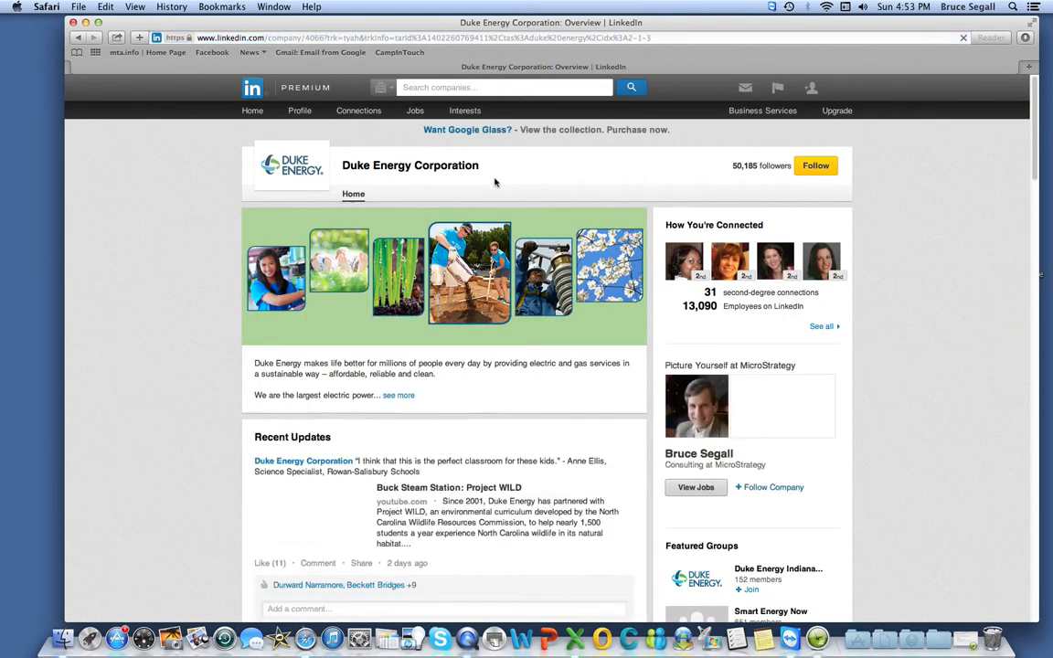
scroll(down, 3)
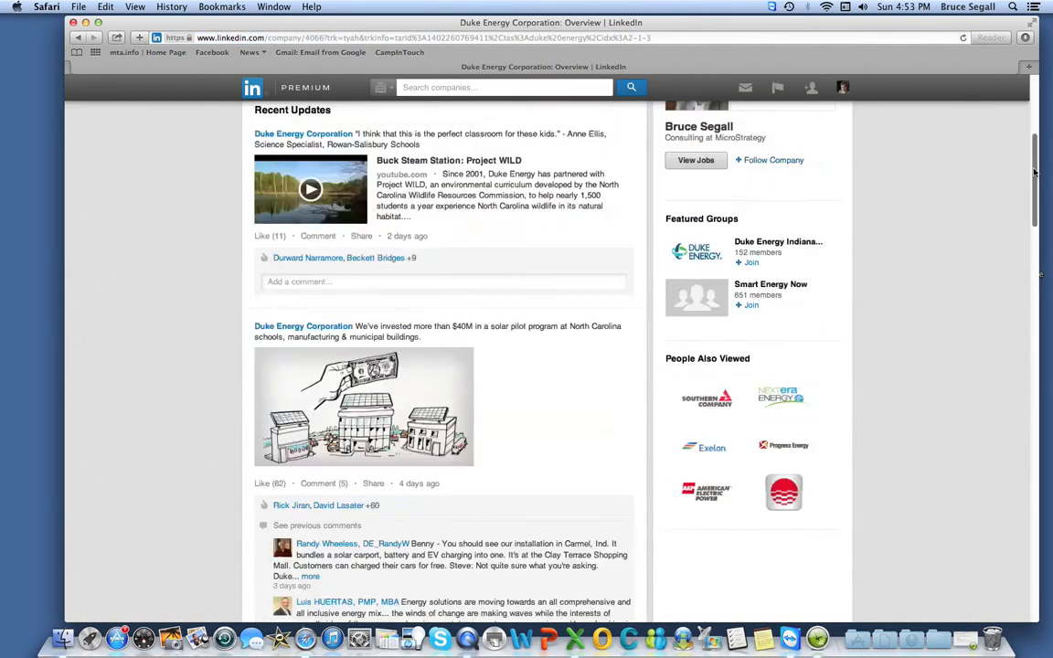
scroll(down, 3)
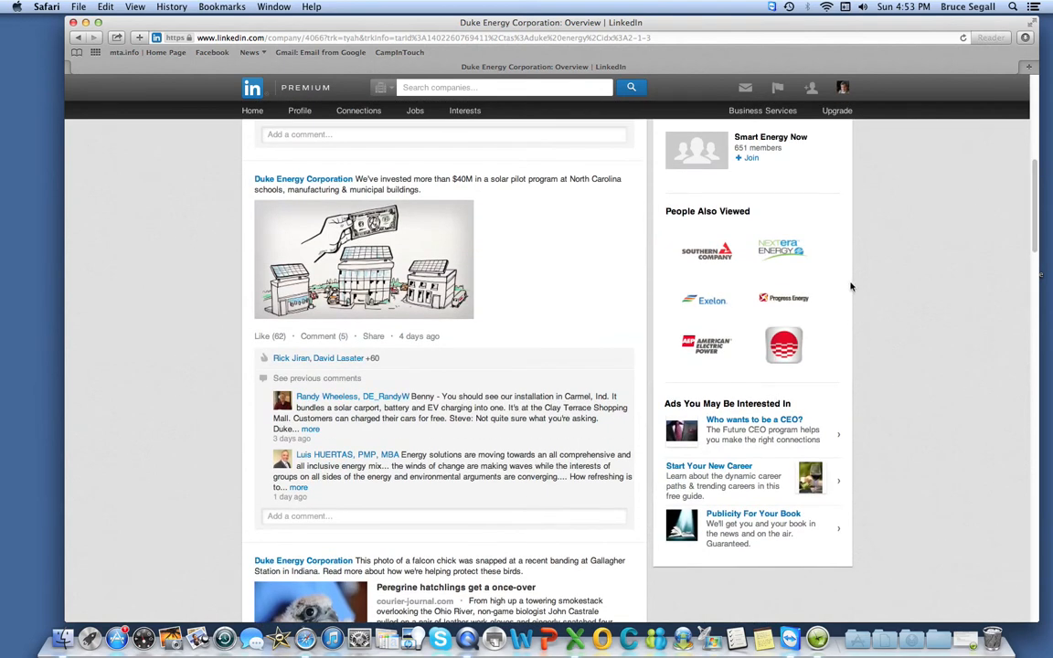
mouse_move(881, 319)
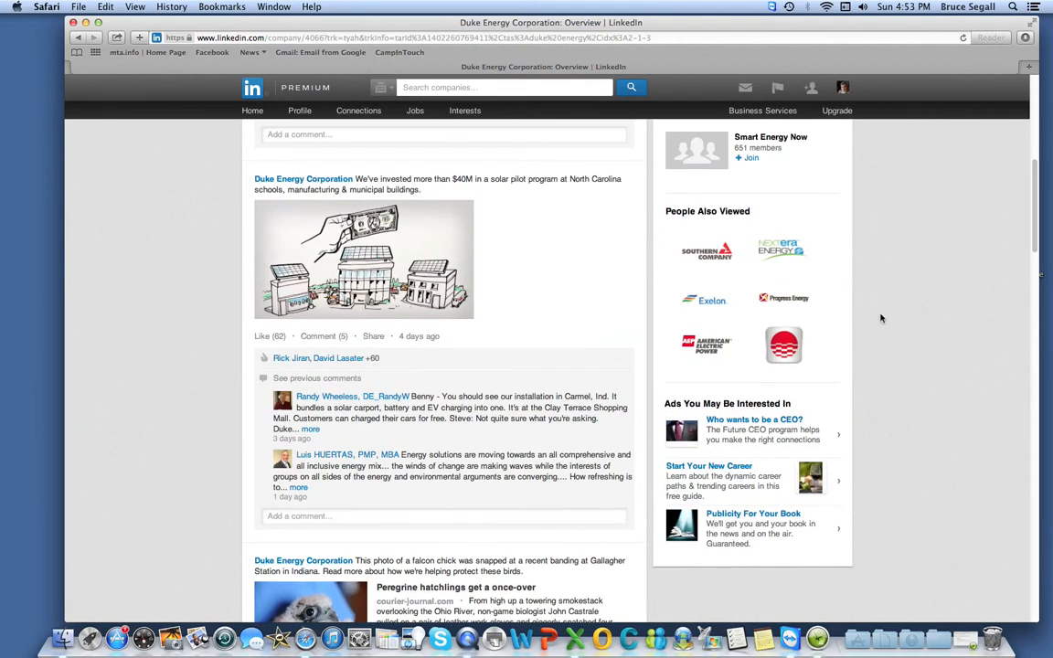
mouse_move(786, 381)
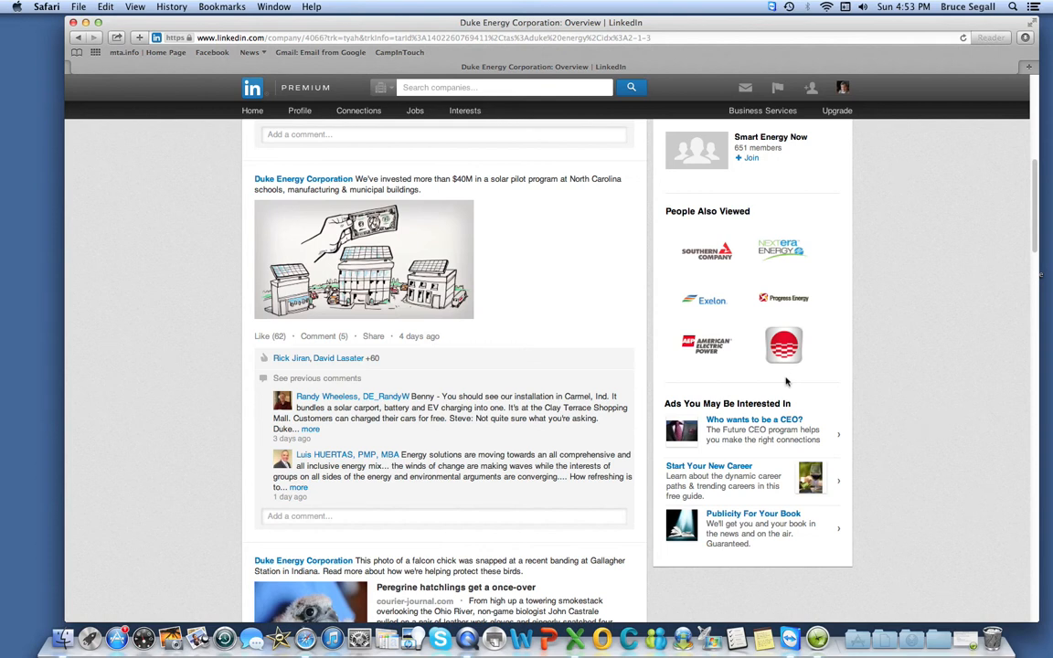
mouse_move(670, 277)
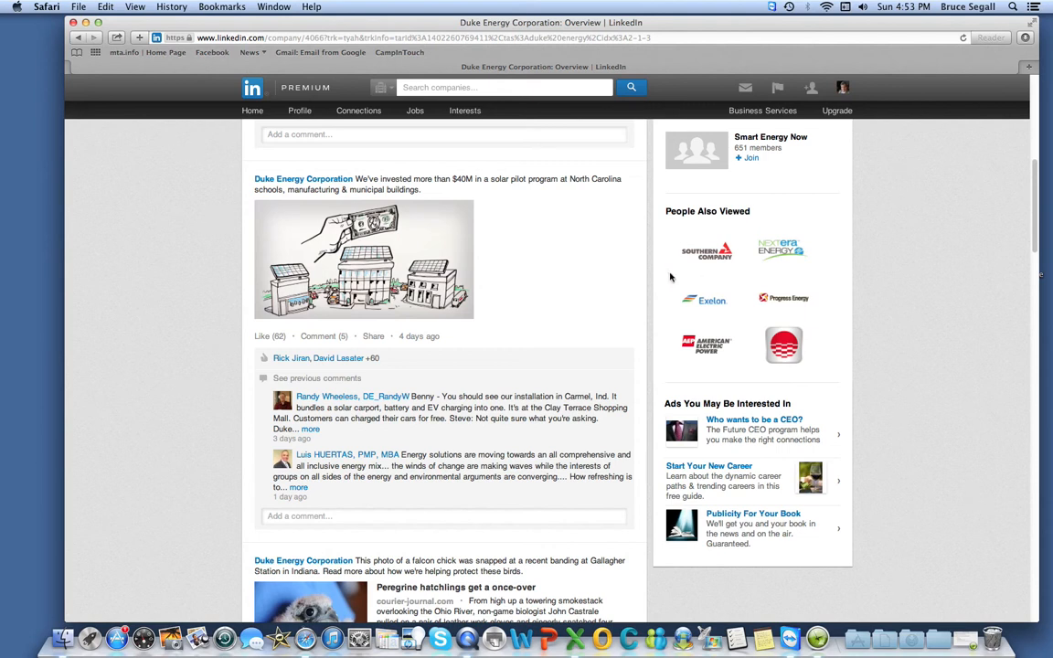
mouse_move(639, 328)
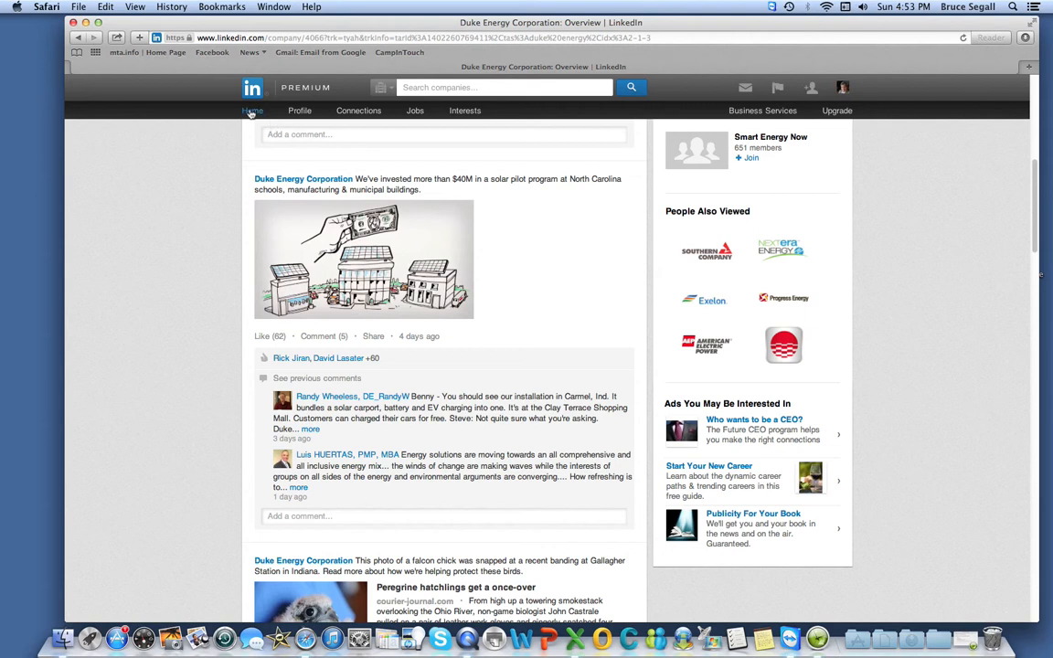
- Return home and page Who's Viewed Your Updates to the 85-view update
click(252, 110)
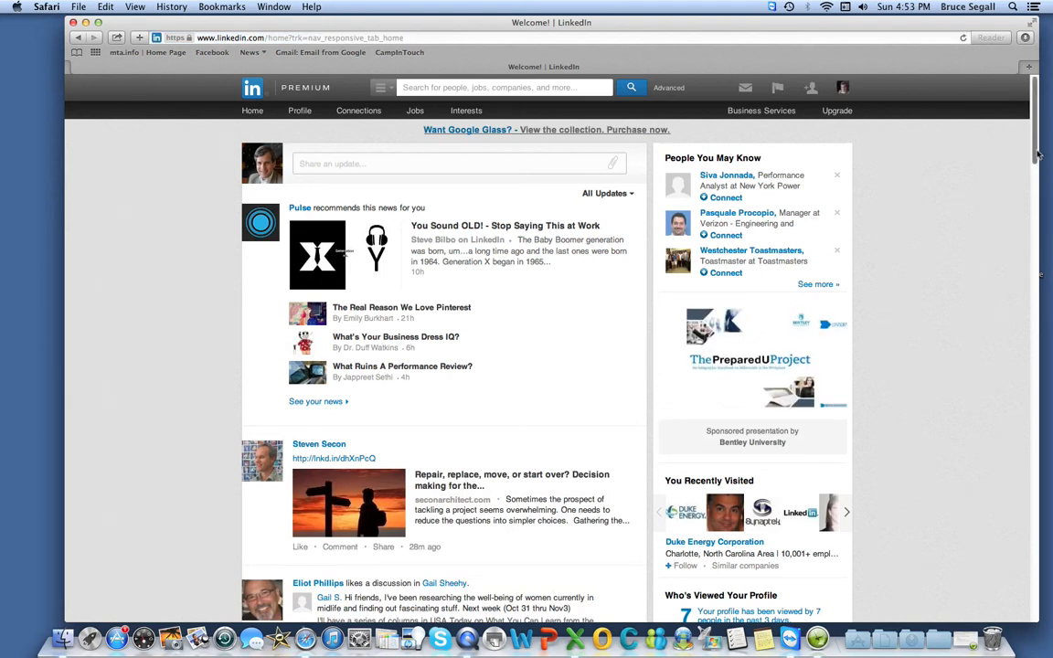
scroll(down, 3)
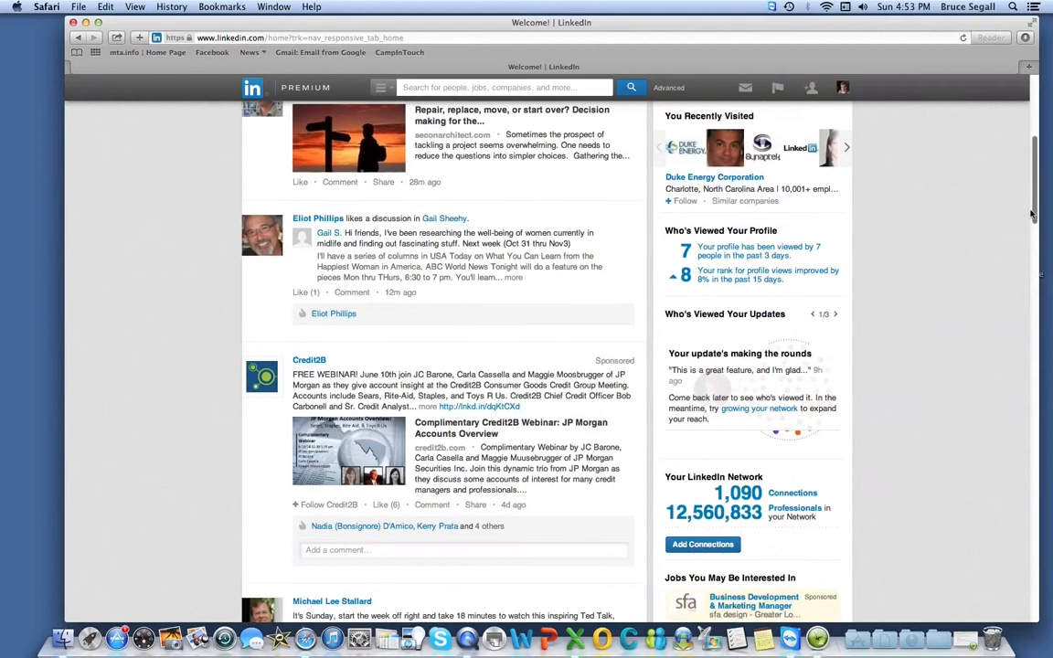
mouse_move(978, 266)
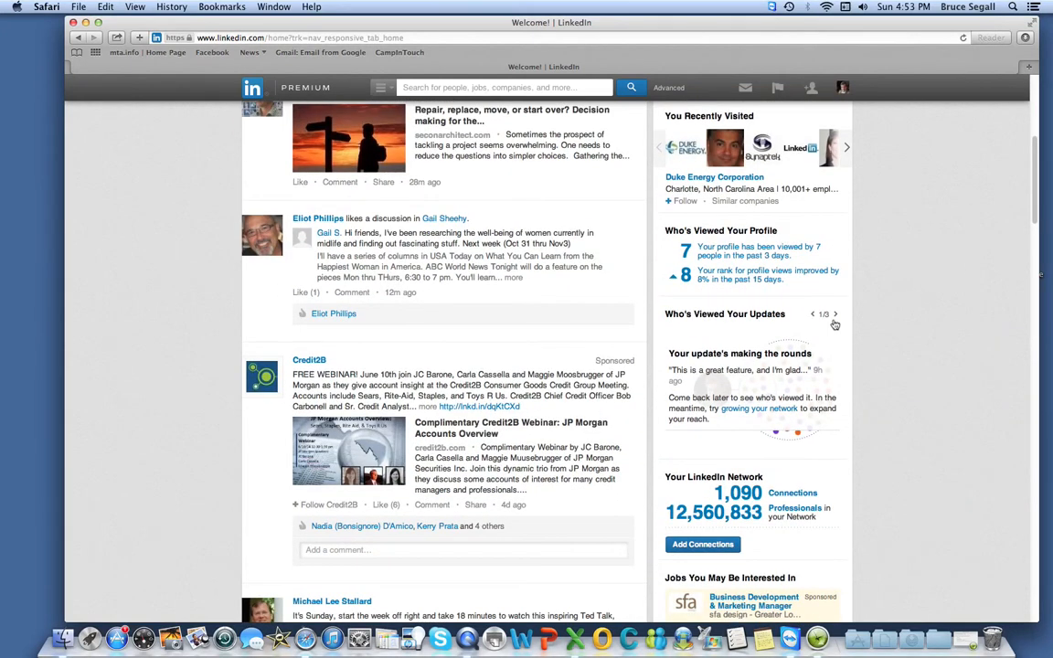
click(835, 314)
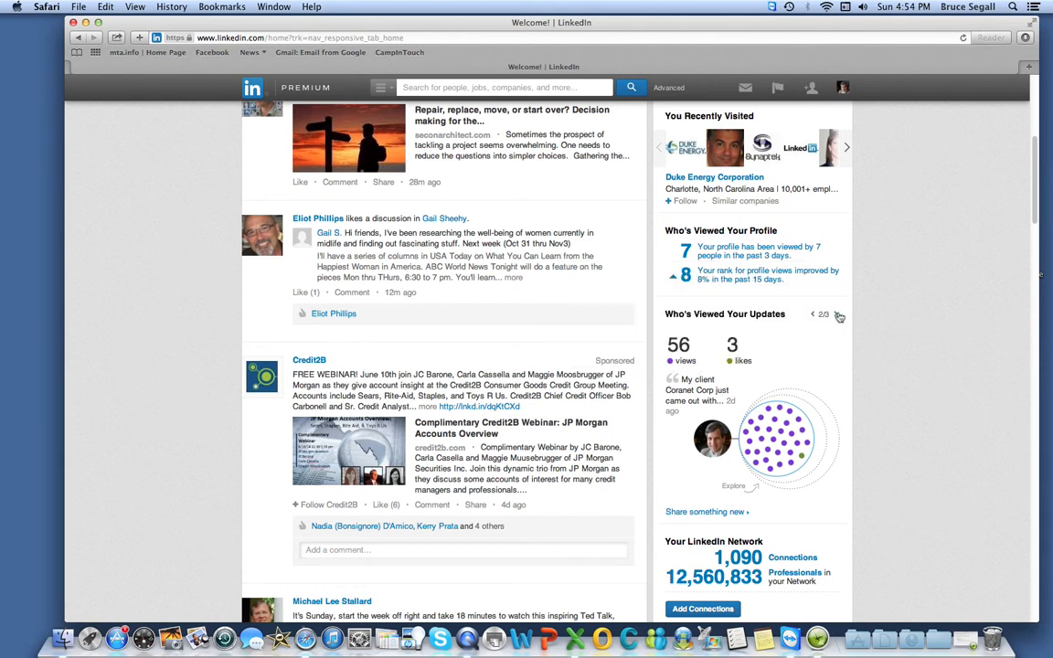
click(838, 316)
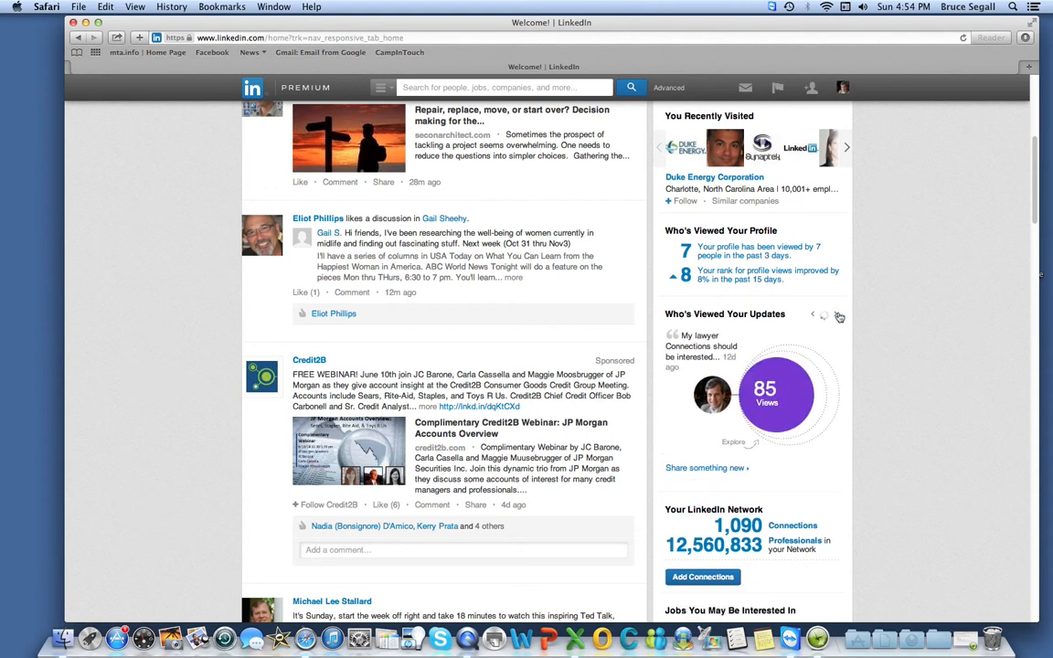
click(834, 313)
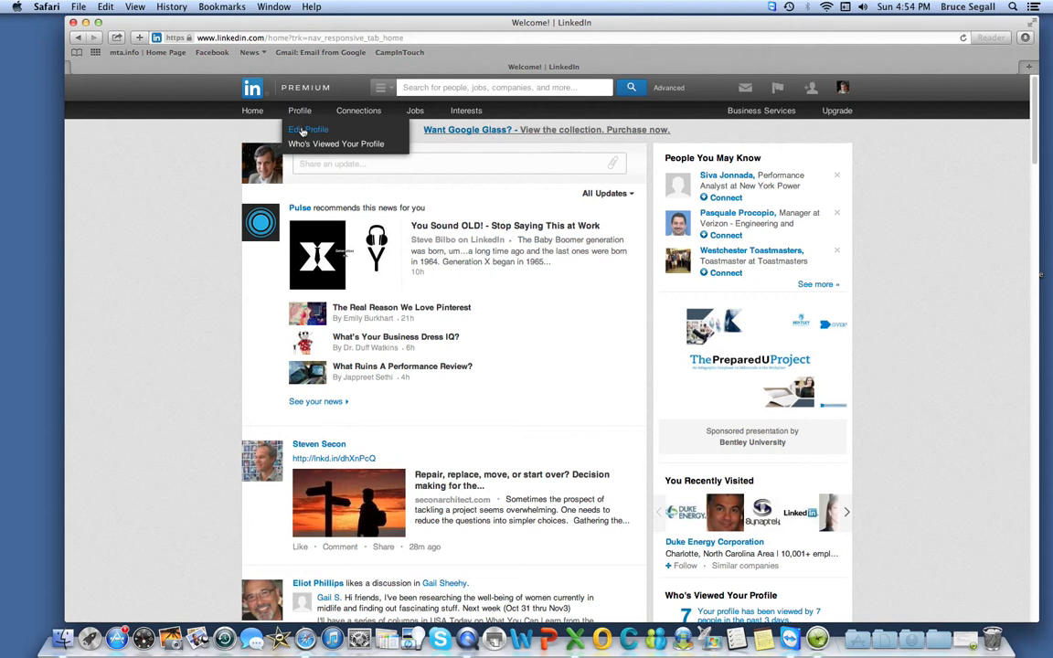
- In Edit Profile, set Notify your network to 'No, do not publish changes'
click(308, 129)
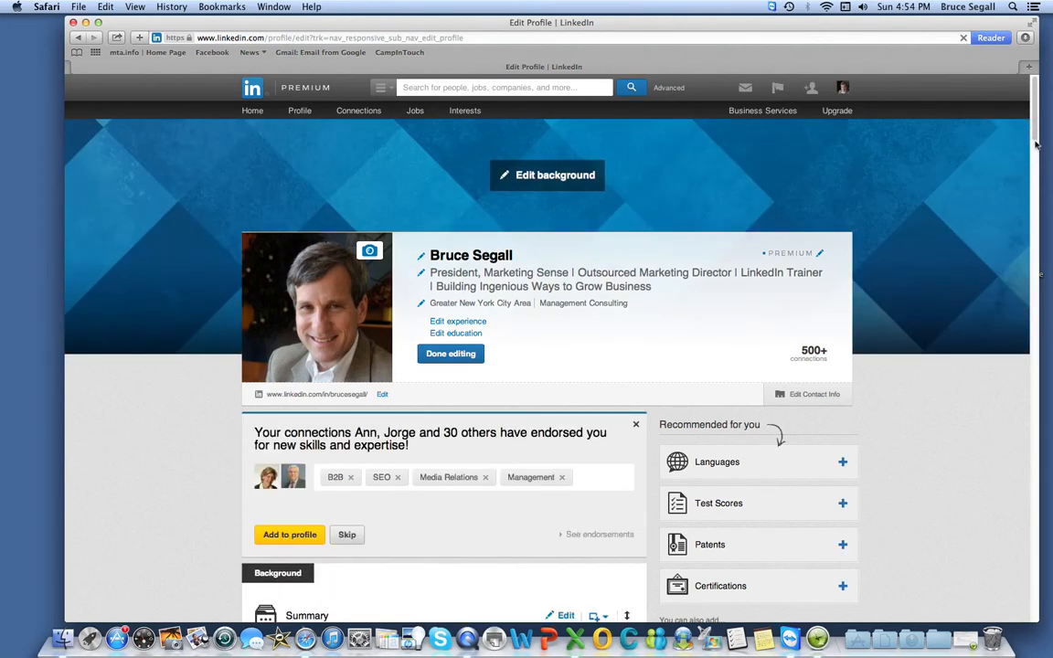
scroll(down, 3)
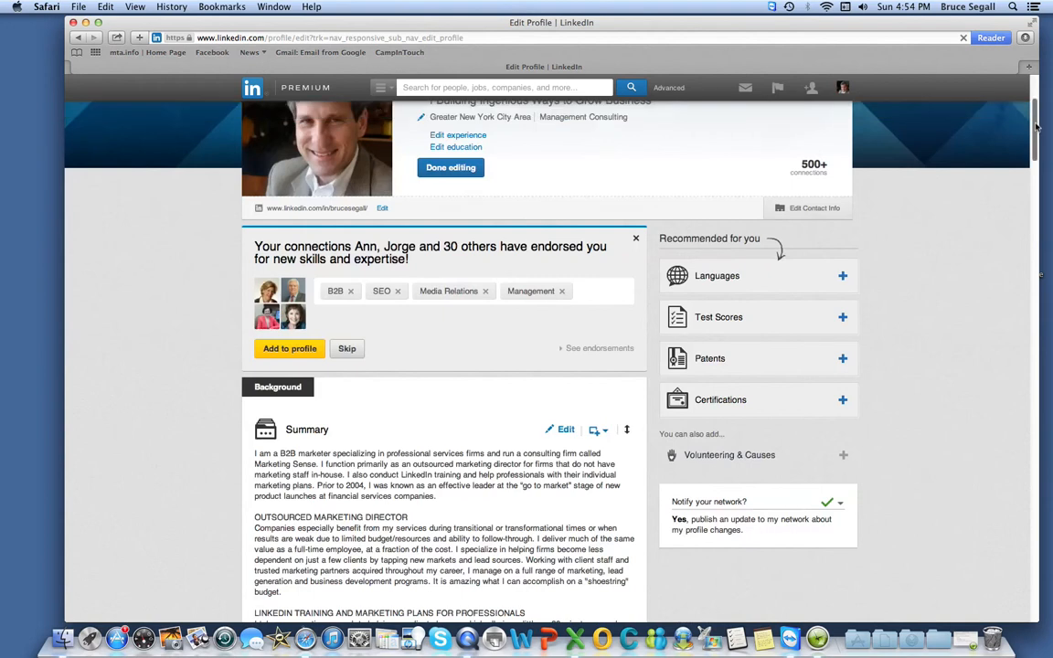
scroll(down, 3)
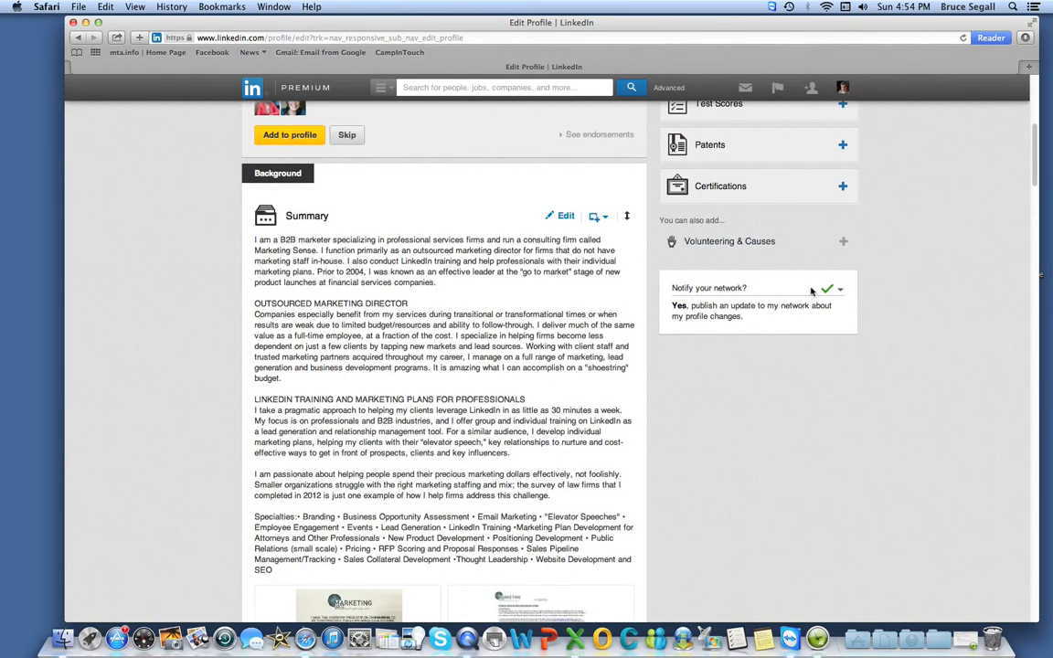
mouse_move(832, 293)
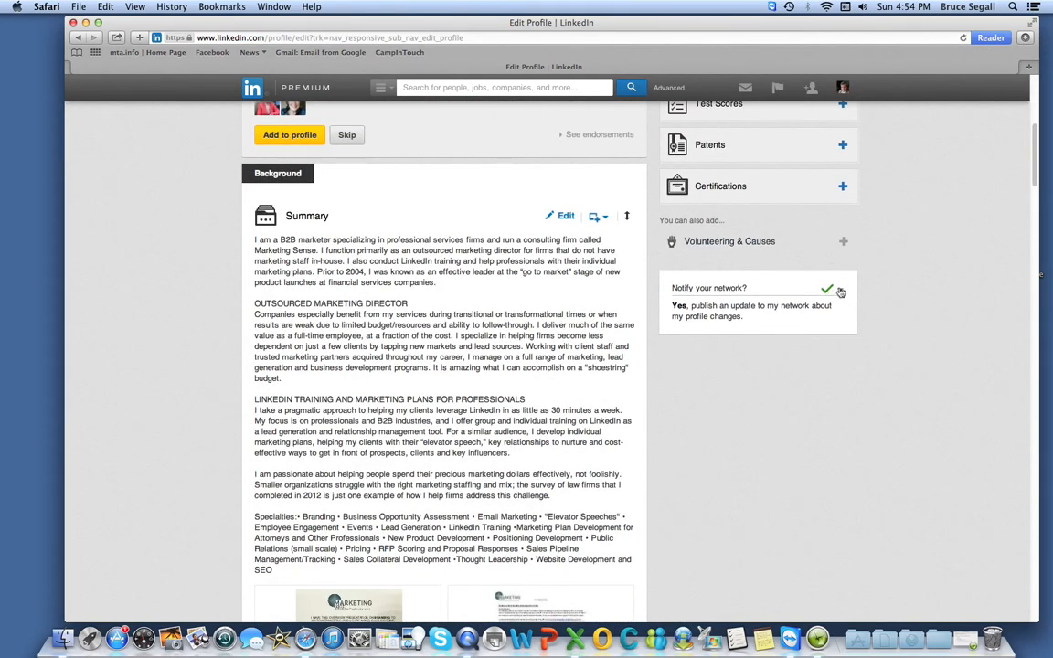
click(838, 288)
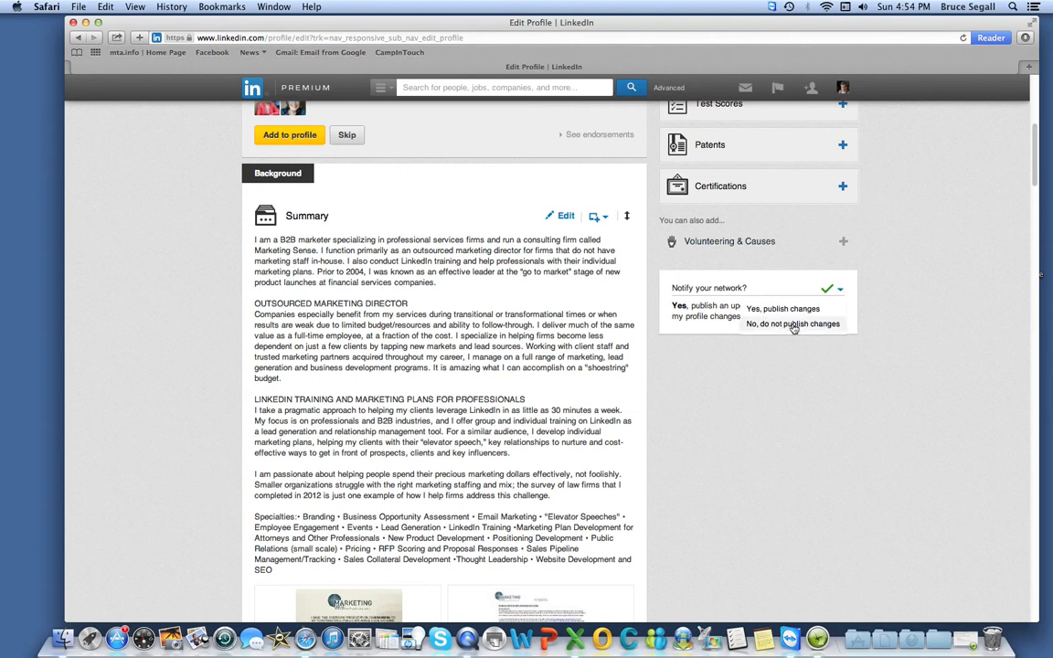
click(792, 323)
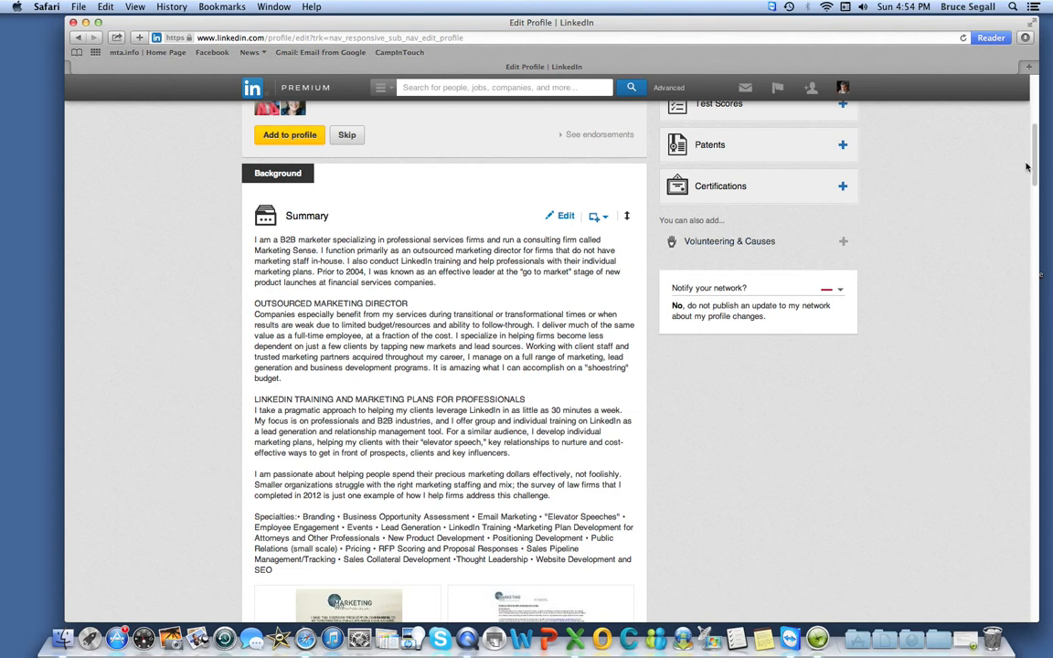
scroll(up, 3)
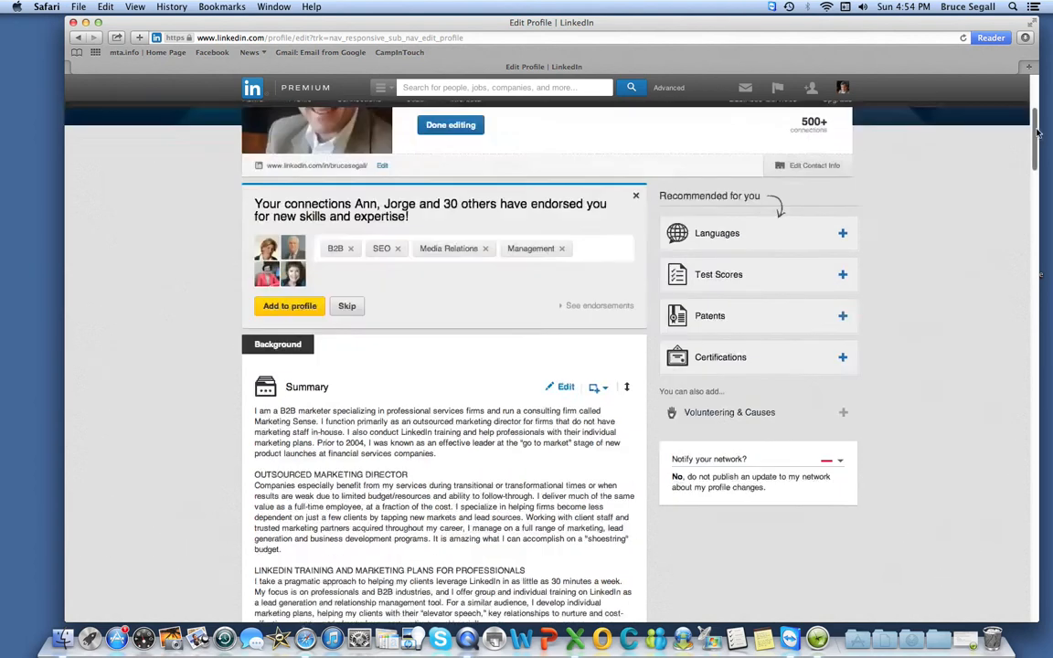
click(358, 110)
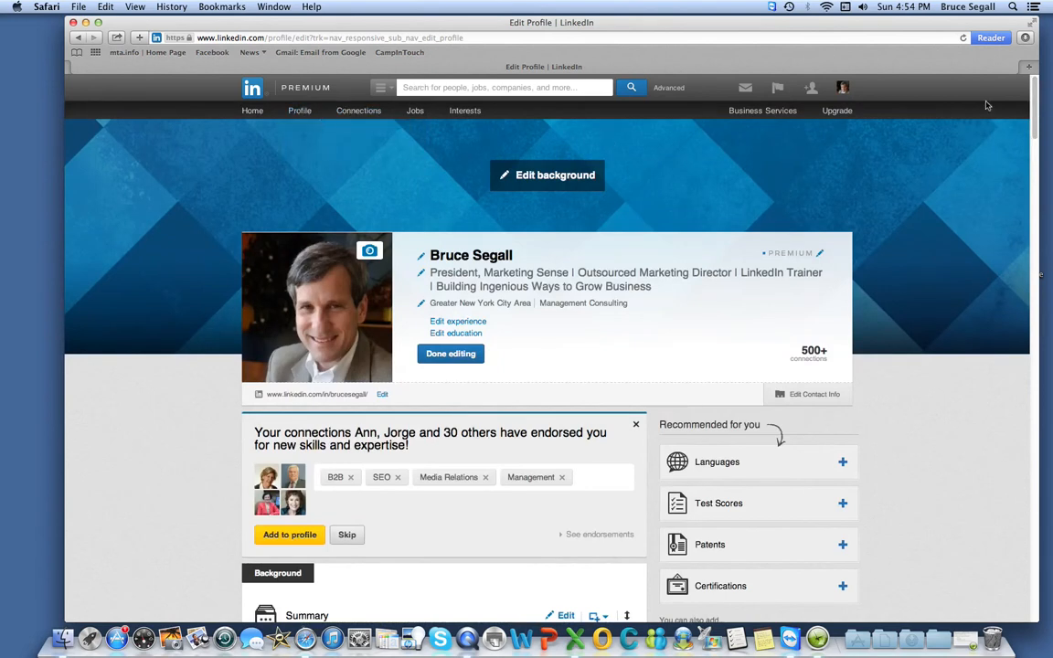
scroll(down, 3)
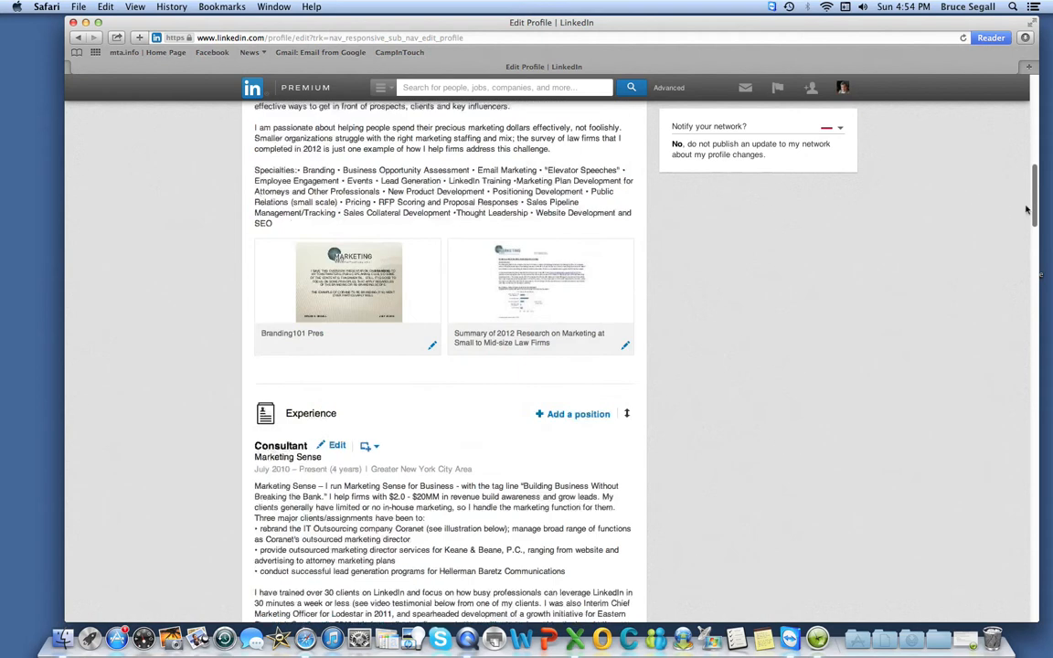
scroll(down, 3)
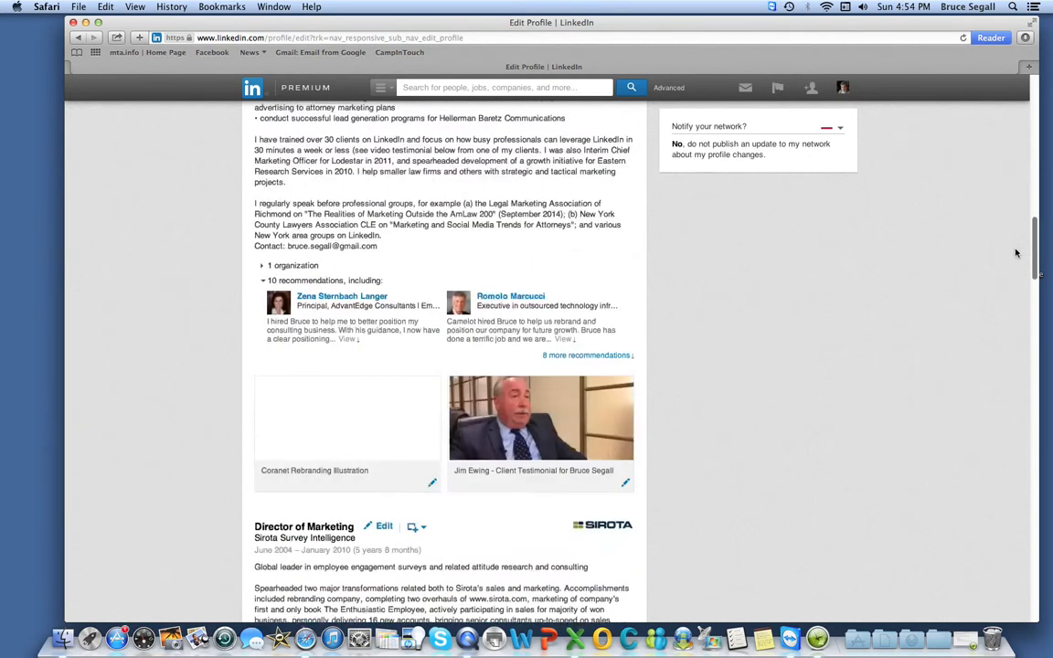
scroll(down, 3)
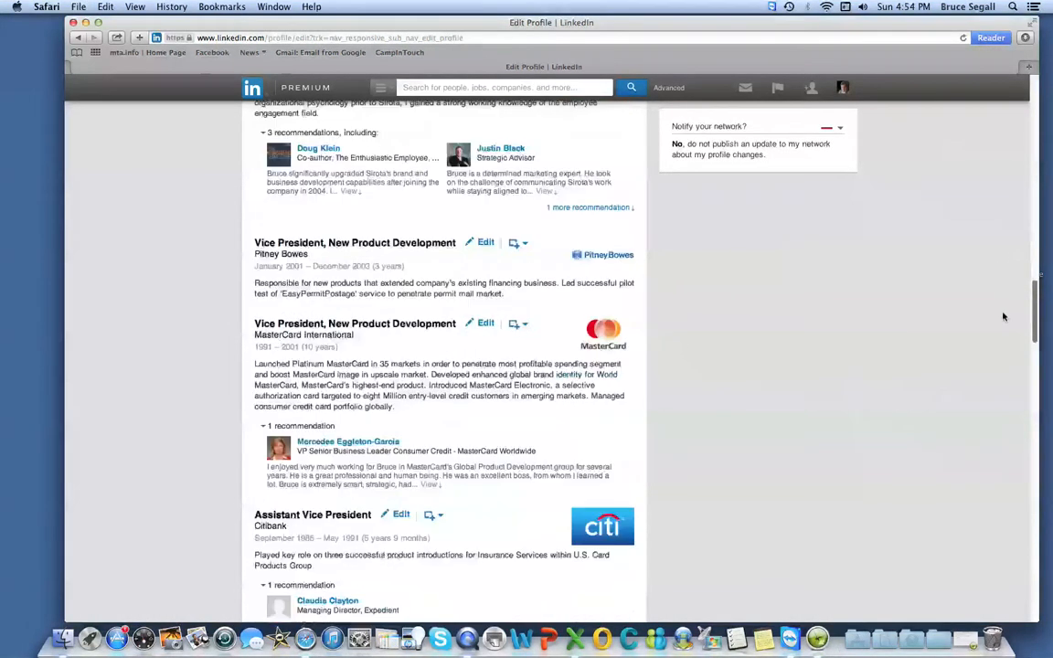
scroll(down, 3)
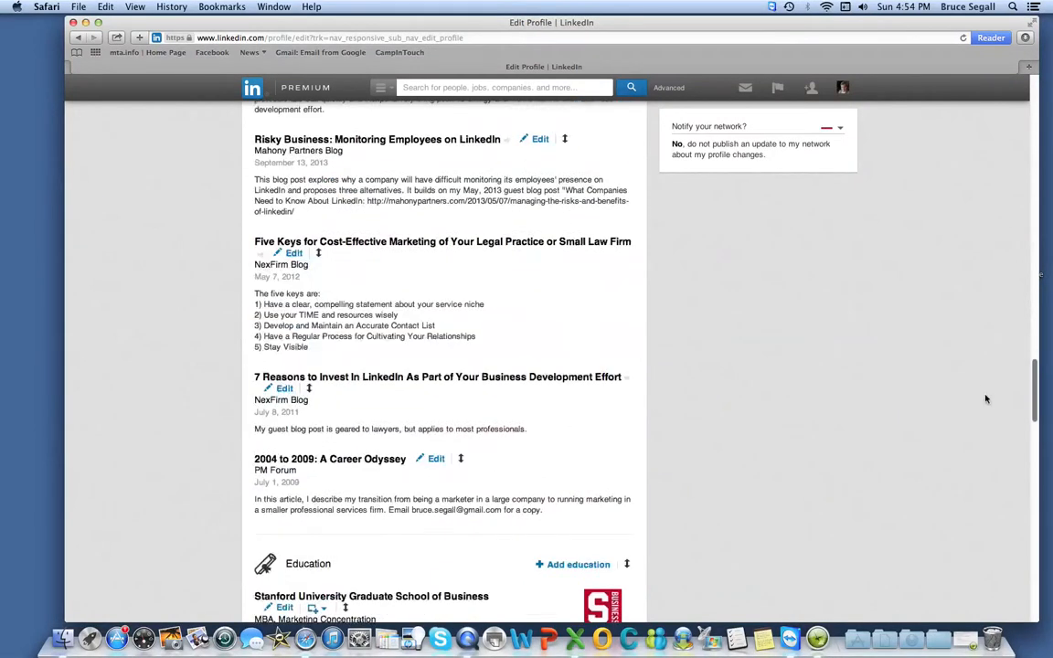
scroll(down, 3)
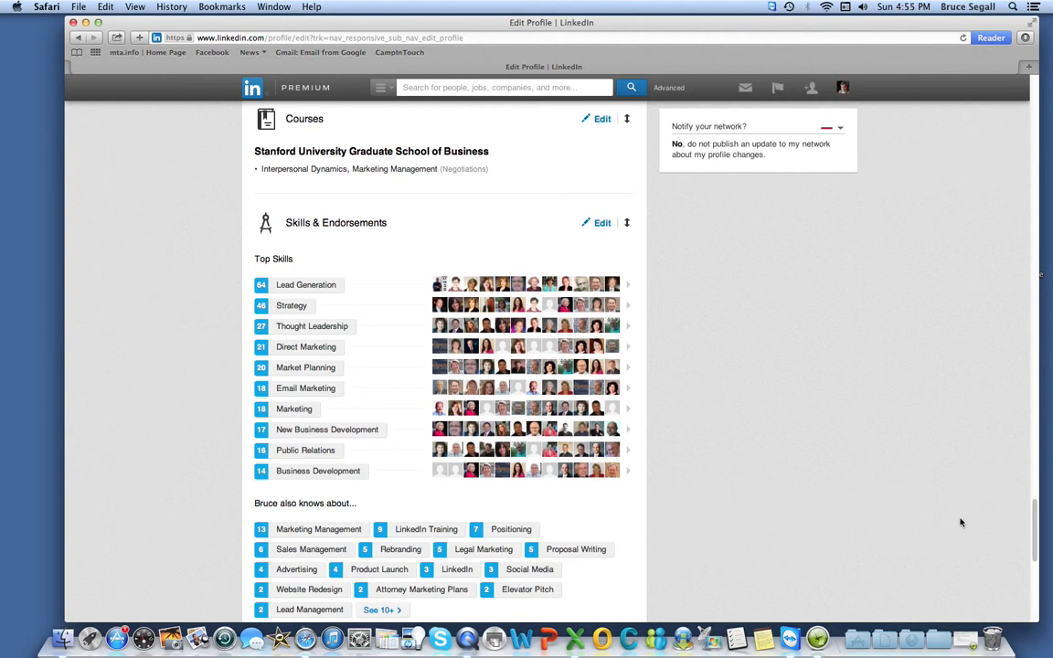
mouse_move(407, 202)
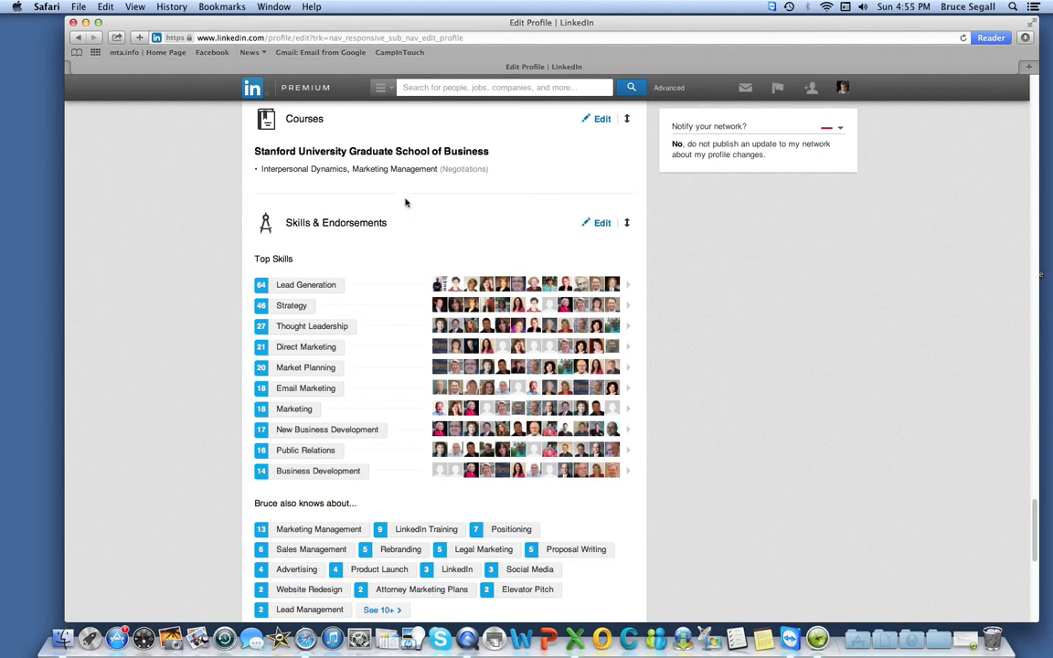
mouse_move(256, 309)
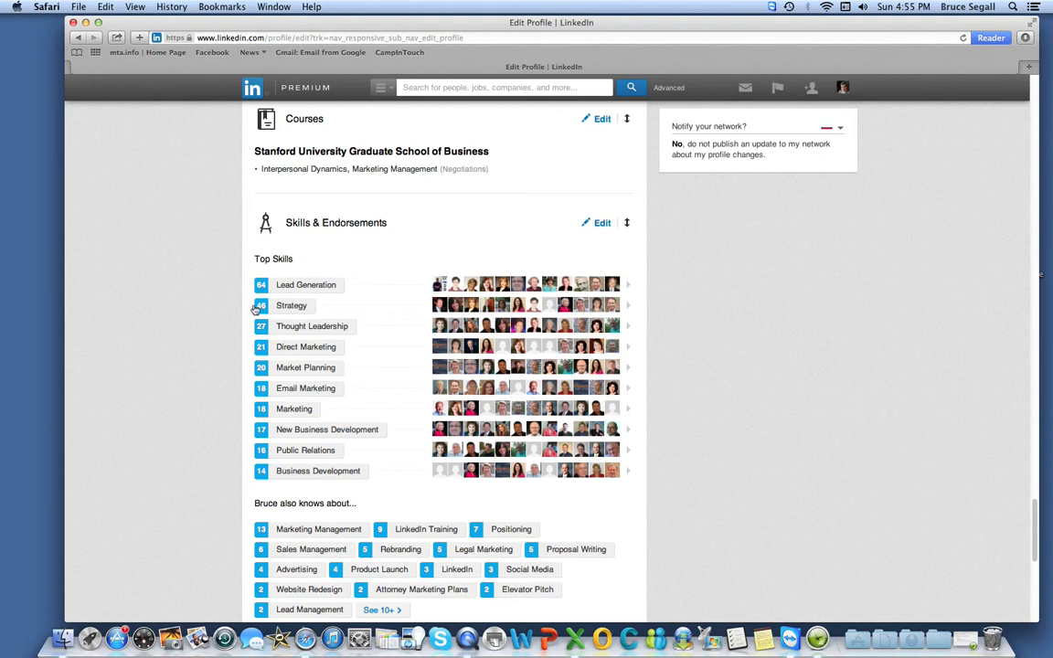
mouse_move(344, 262)
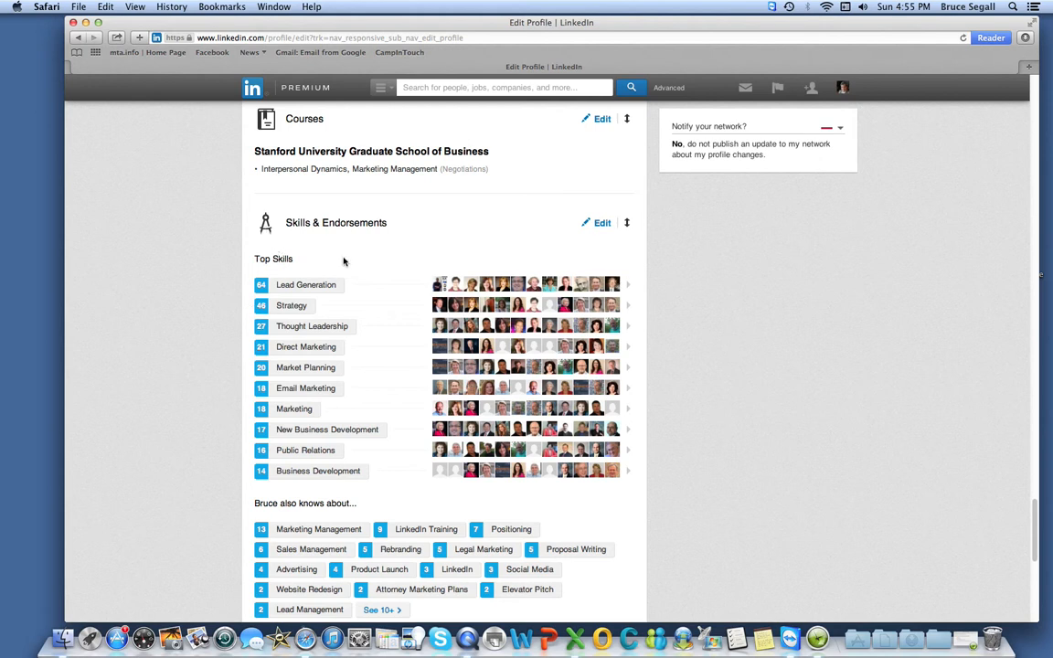
mouse_move(602, 230)
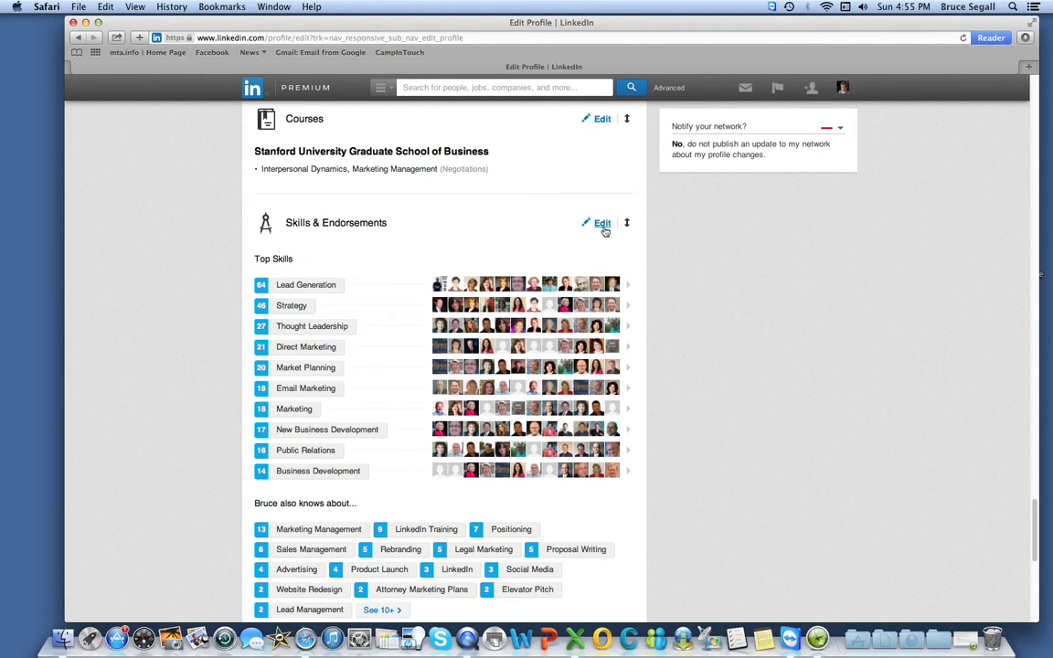
- Edit Skills & Endorsements and toggle 'Include me in endorsement suggestions'
click(602, 222)
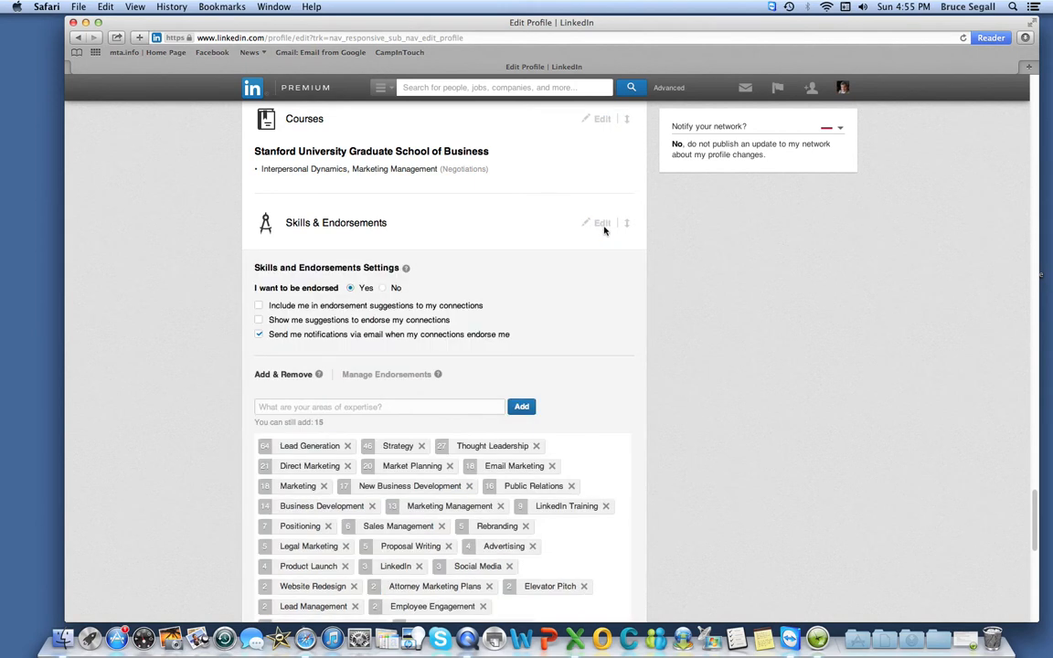
mouse_move(517, 475)
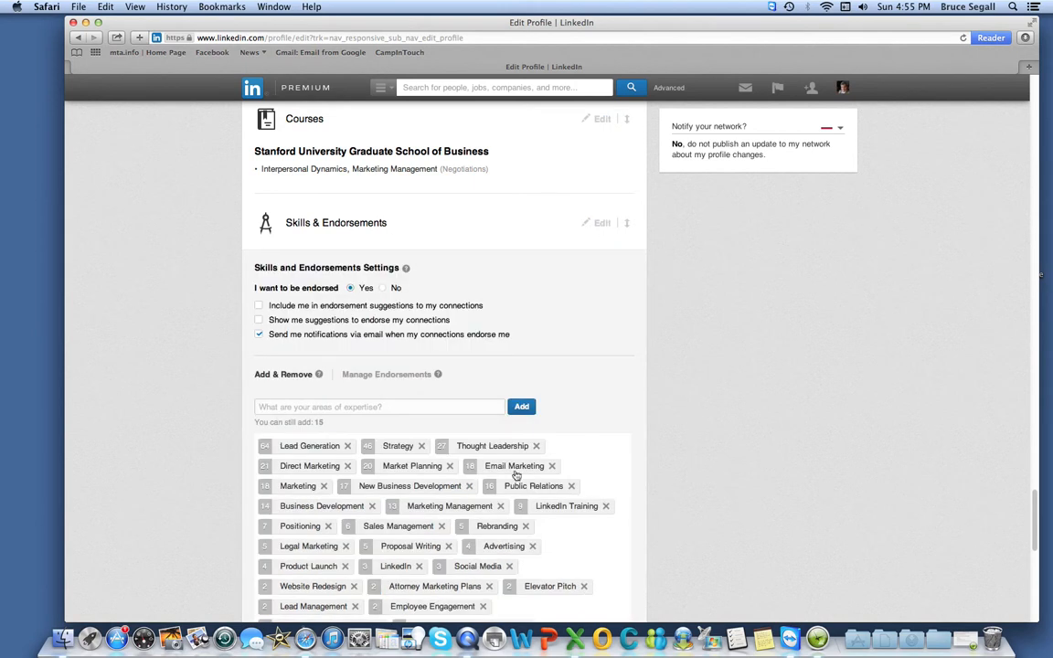
mouse_move(277, 238)
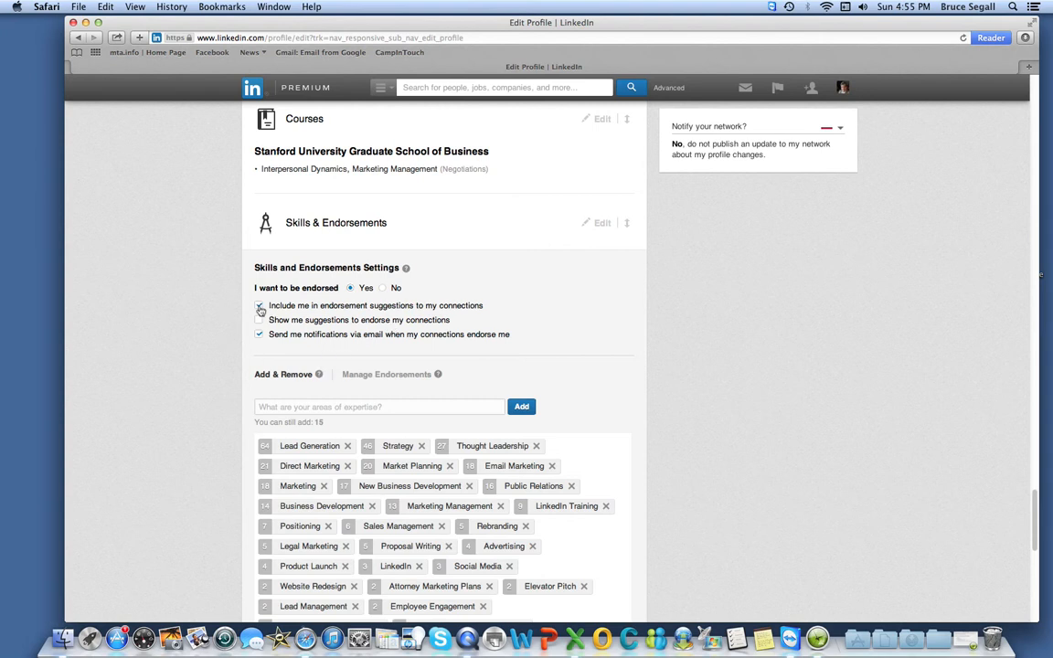
click(259, 305)
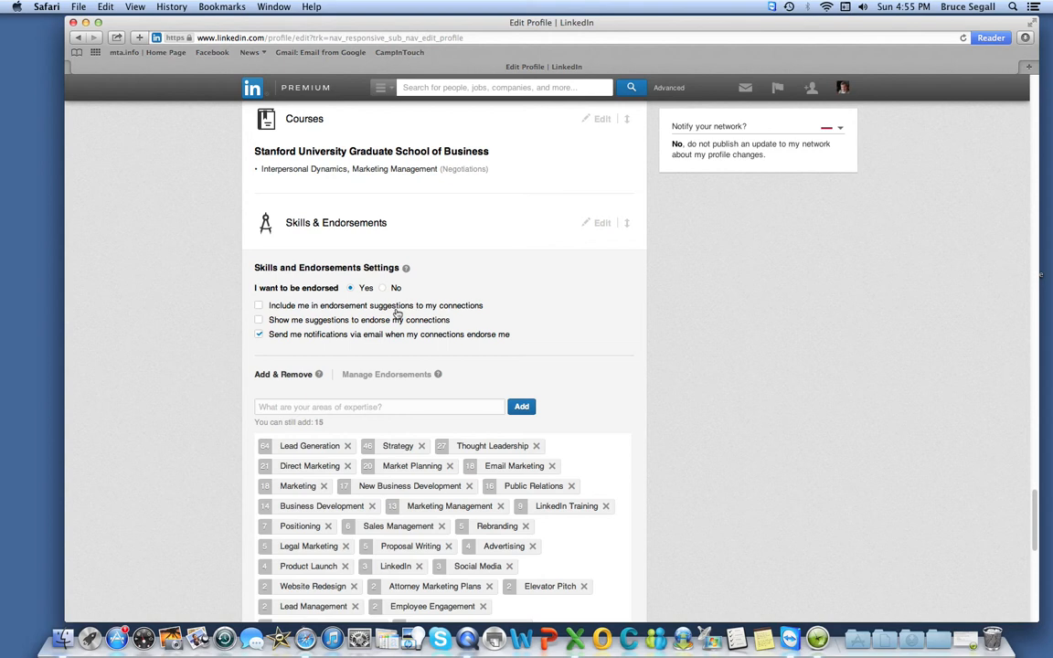
mouse_move(1032, 250)
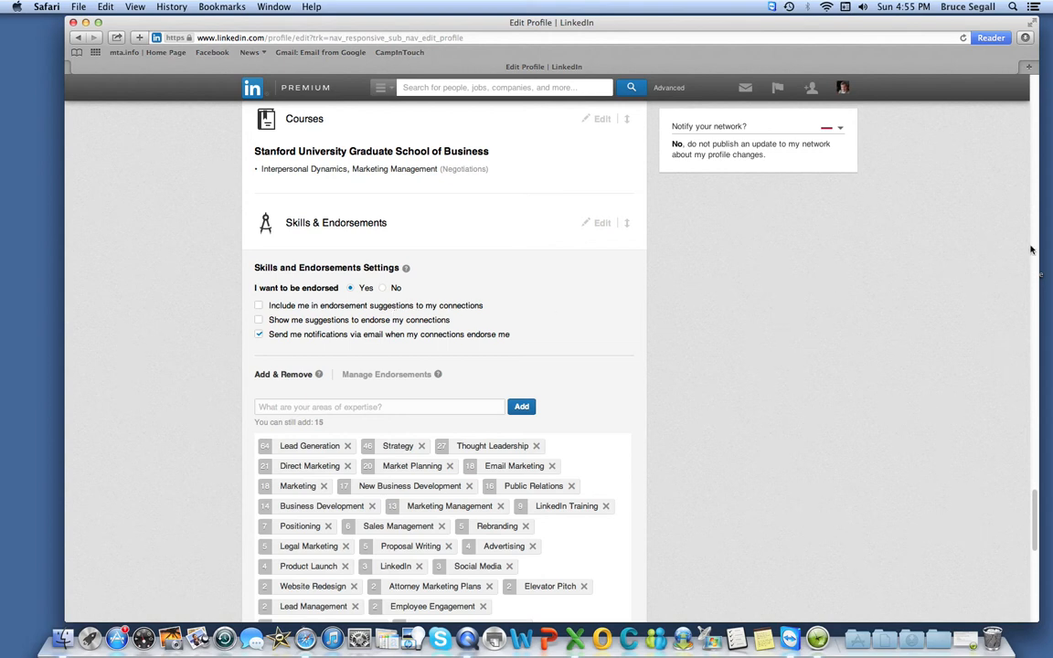
- Go to Profile from the Profile menu, confirming Leave Page without saving
scroll(up, 3)
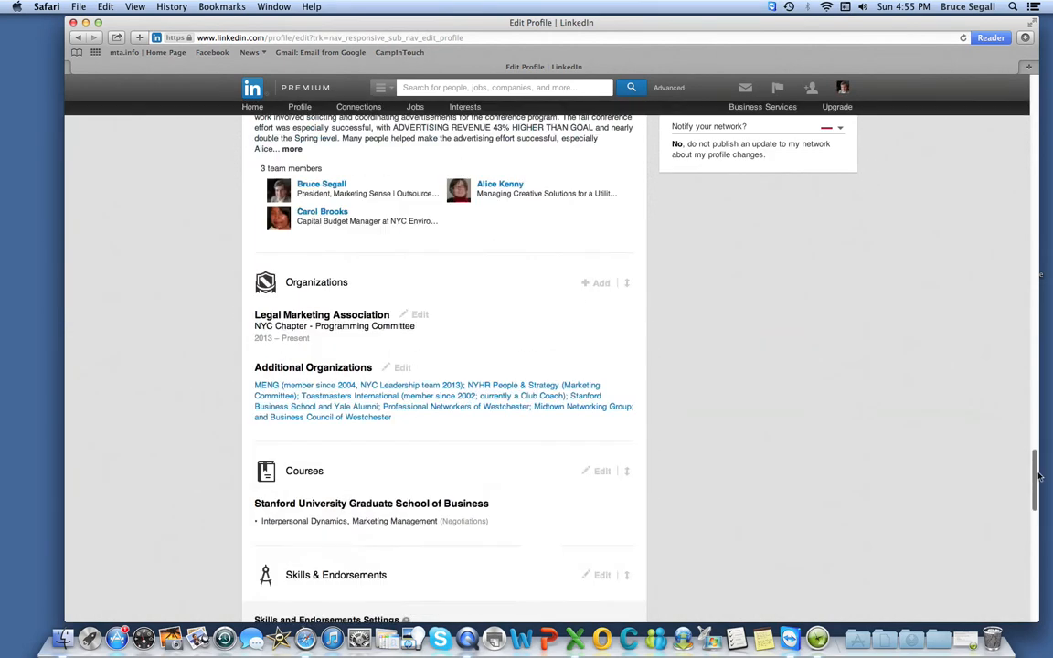
scroll(up, 3)
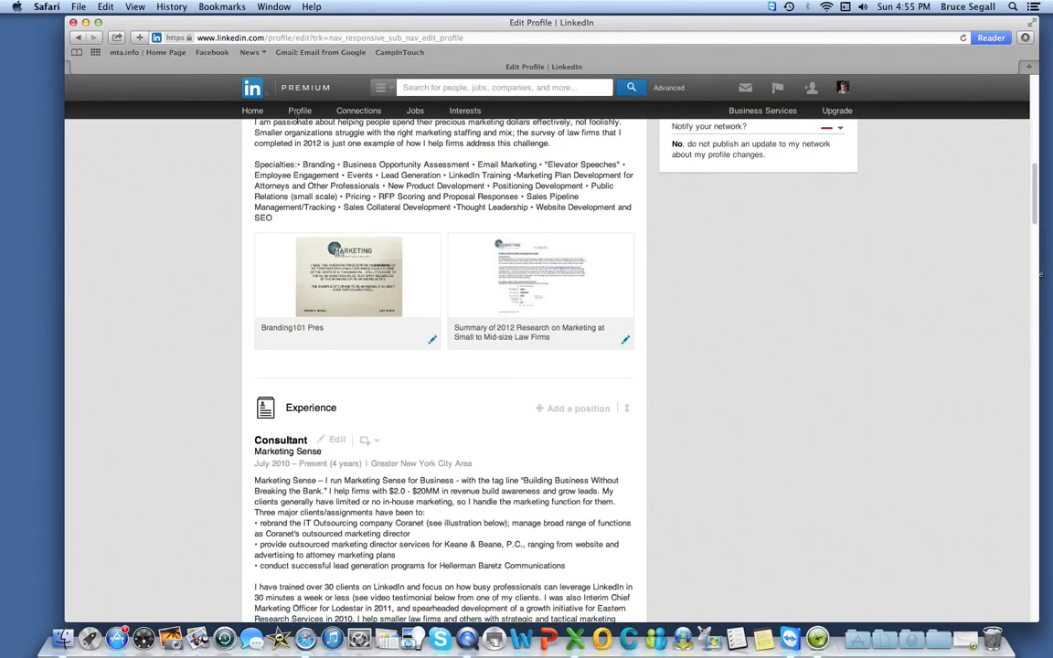
click(299, 109)
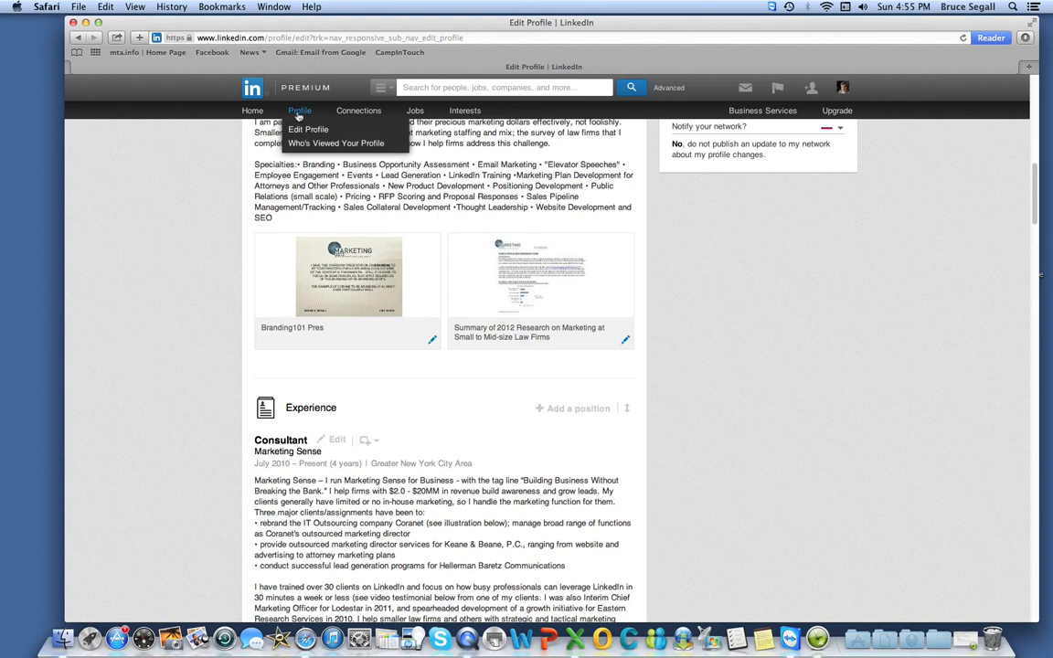
click(308, 129)
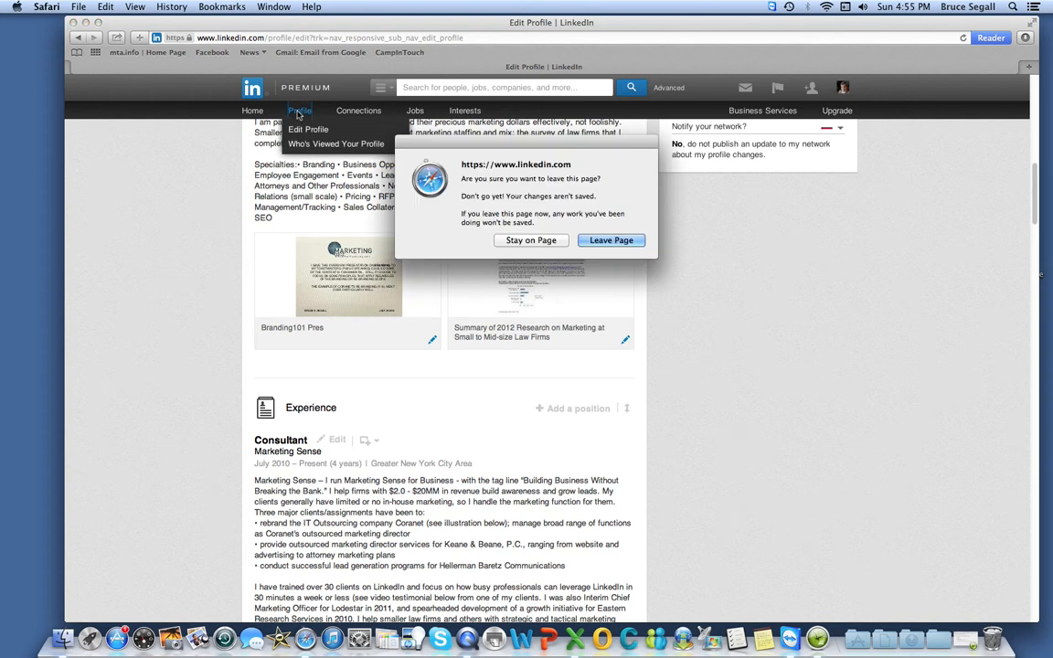
mouse_move(576, 233)
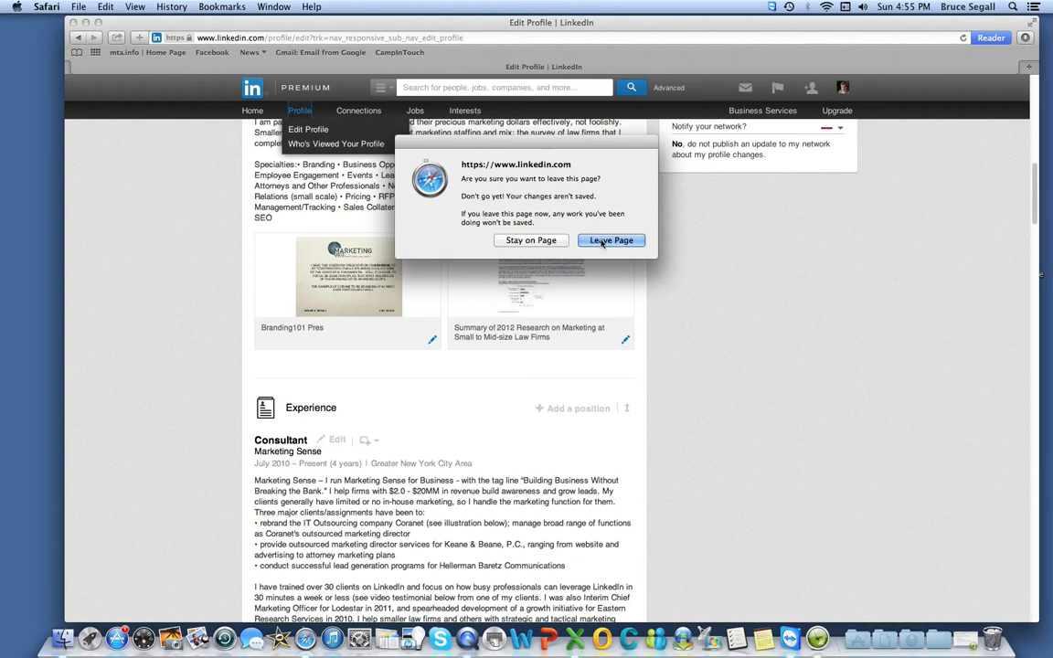
click(611, 240)
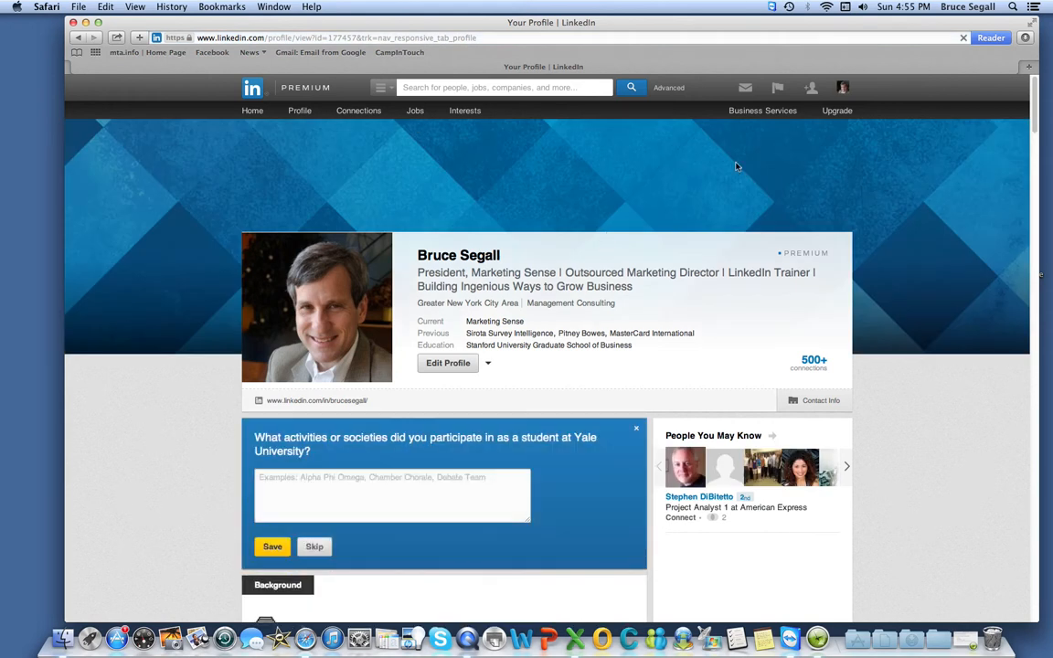
mouse_move(628, 187)
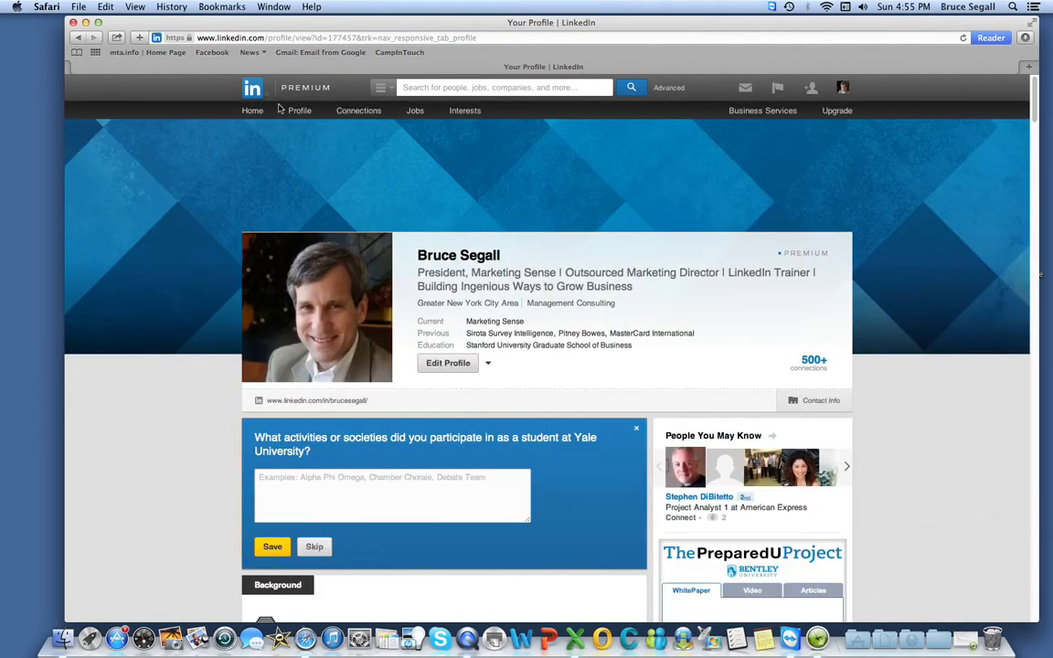
- Return to the LinkedIn home news feed via Home
click(252, 111)
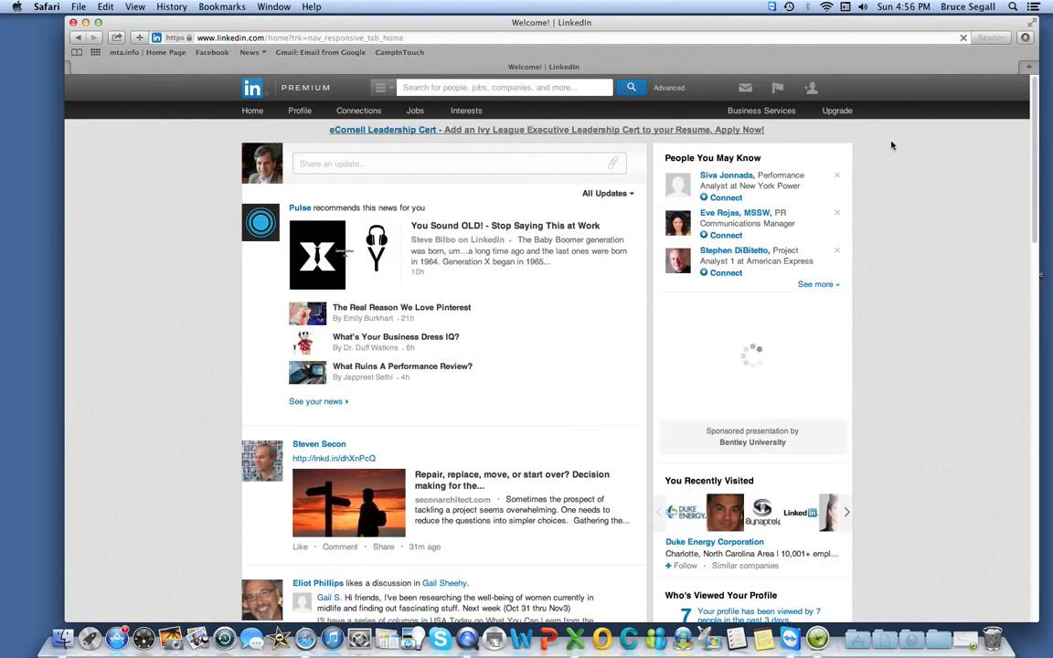
- Open the 'Your rank for profile views improved by 8%' ranking details from Who's Viewed Your Profile
scroll(down, 3)
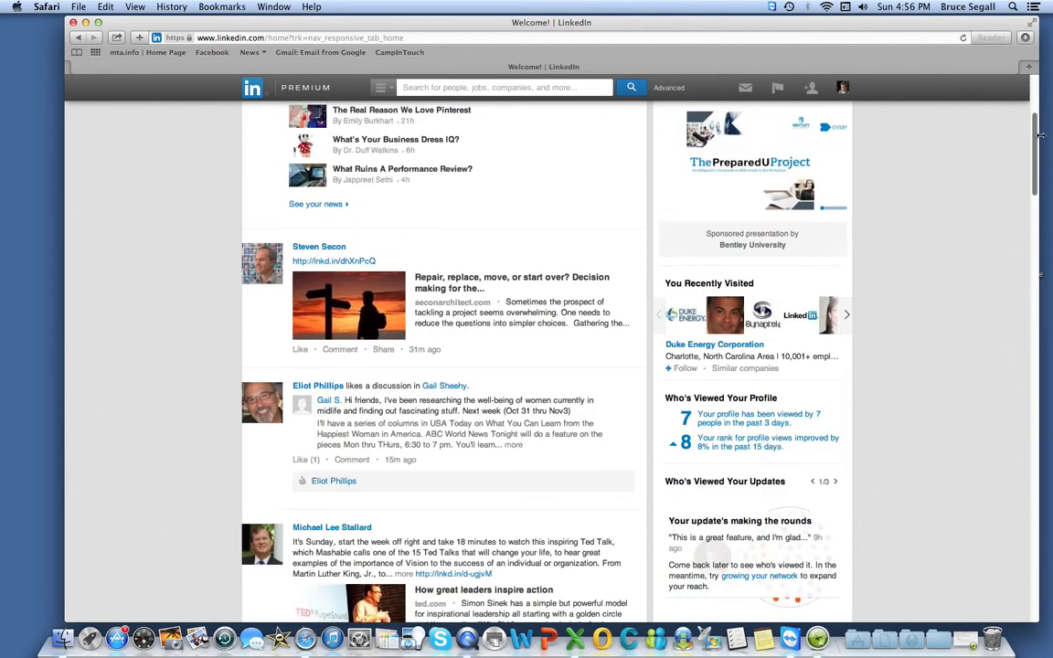
scroll(down, 3)
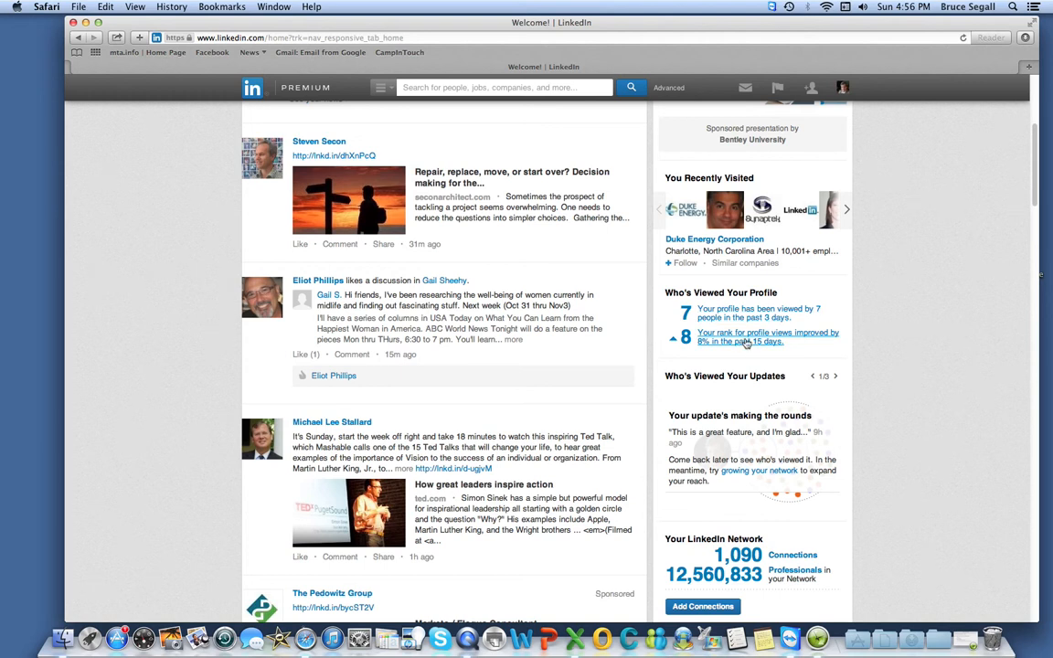
click(742, 336)
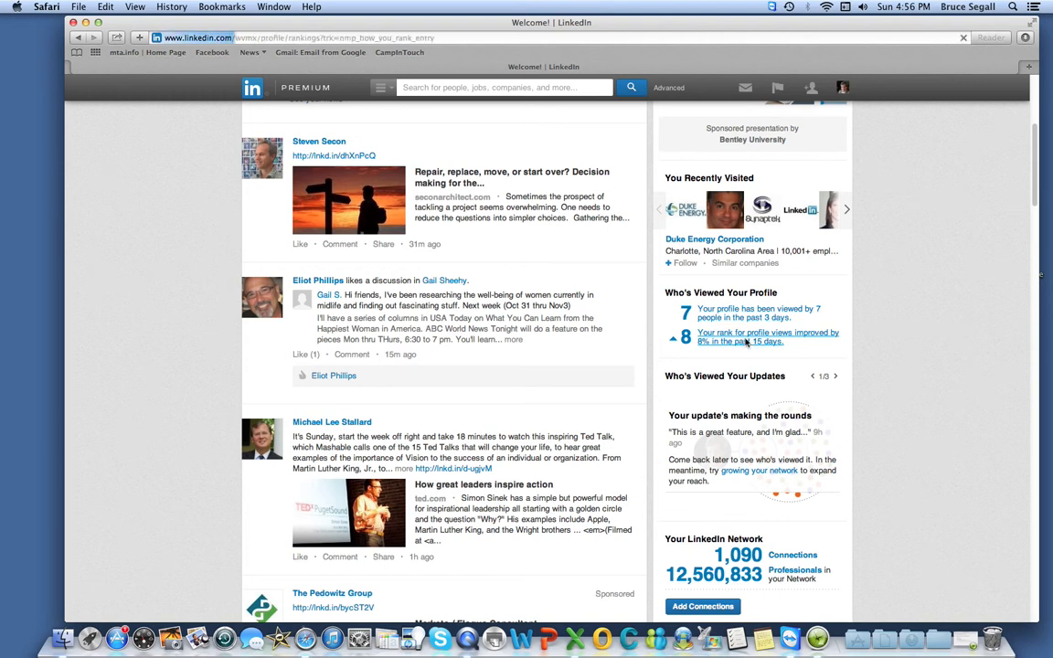
click(768, 336)
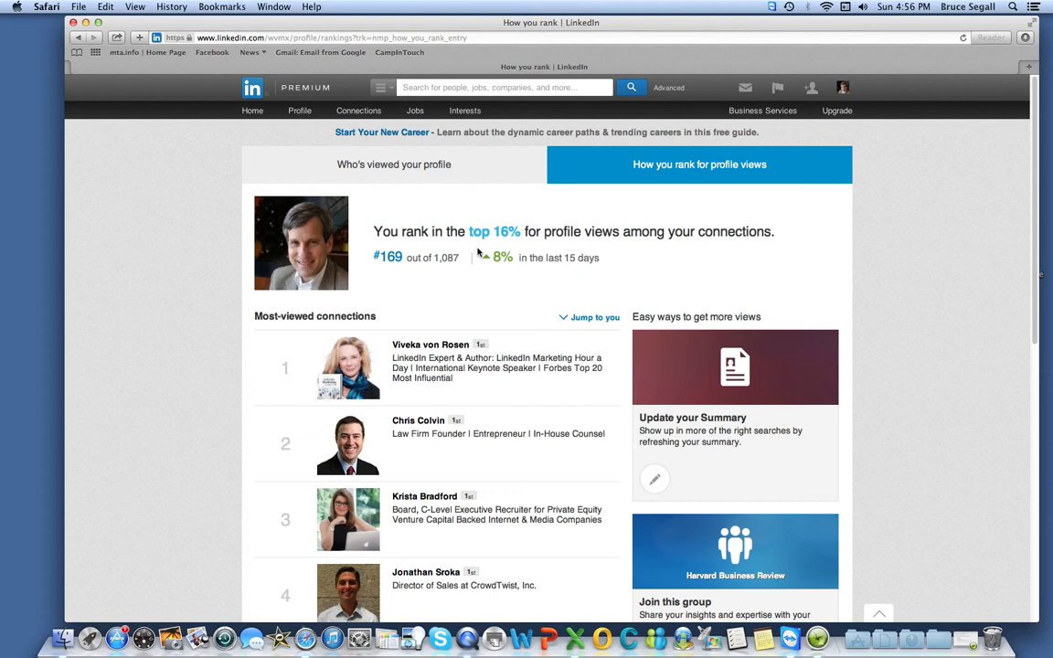
mouse_move(365, 365)
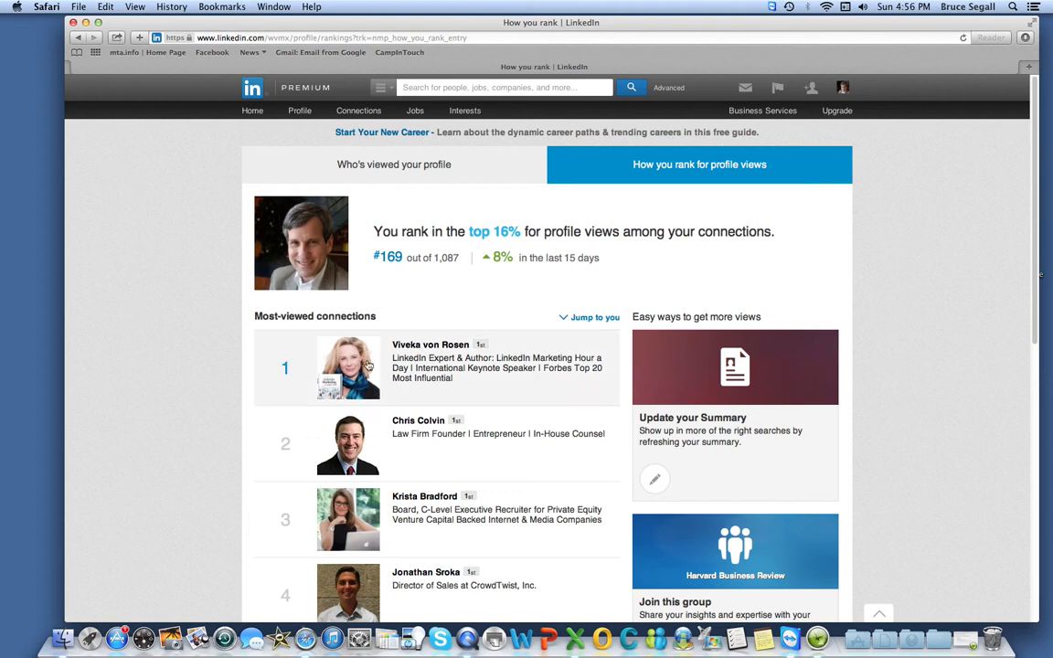
mouse_move(544, 357)
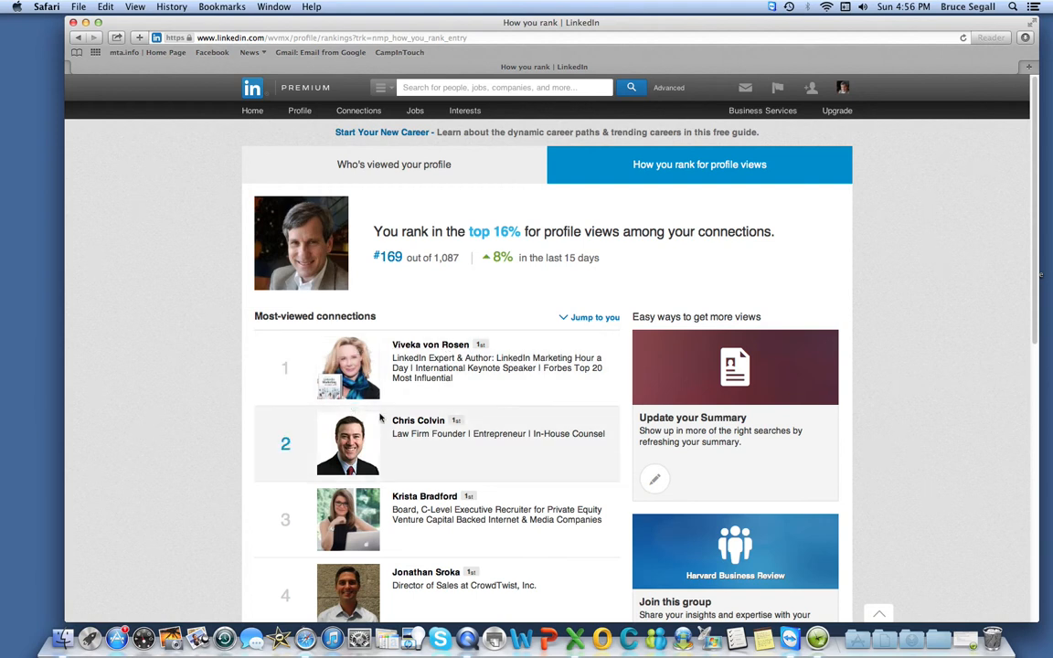
mouse_move(528, 340)
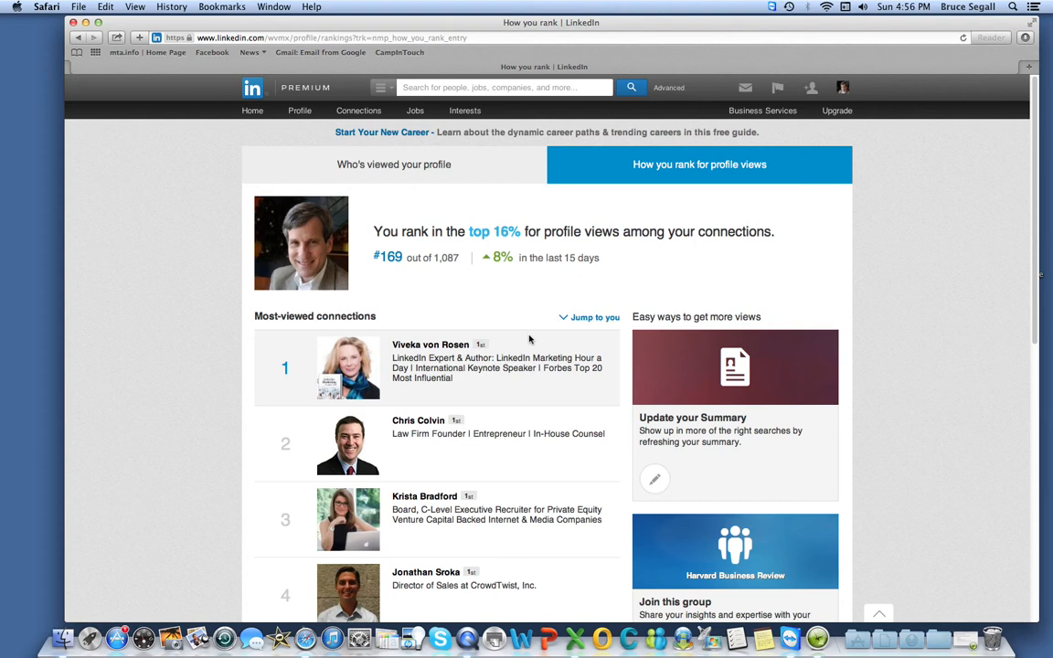